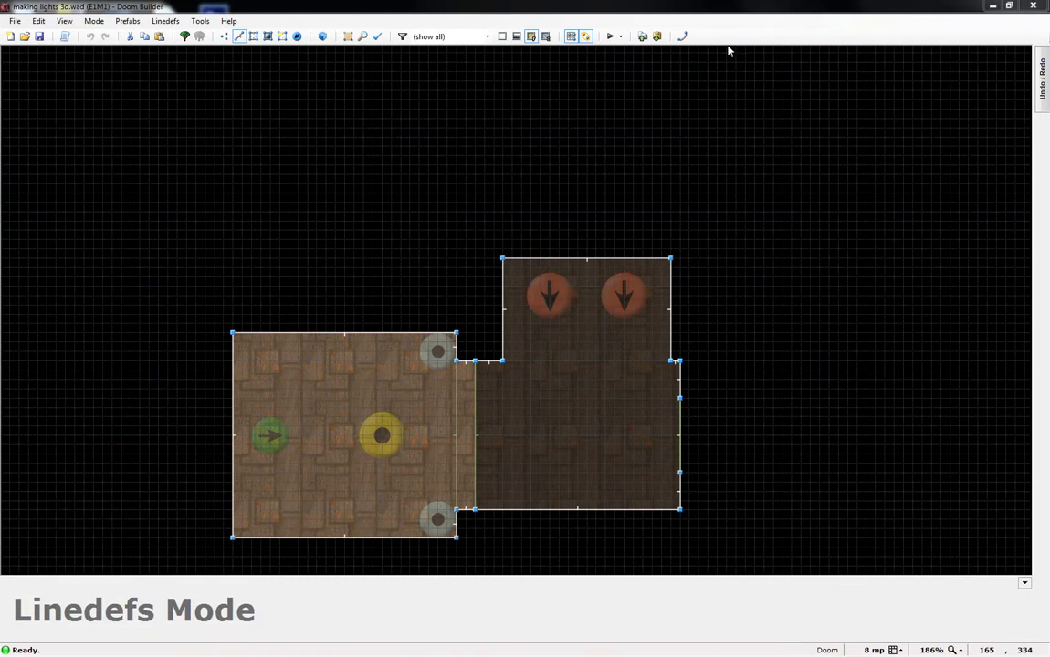
pyautogui.moveTo(191, 189)
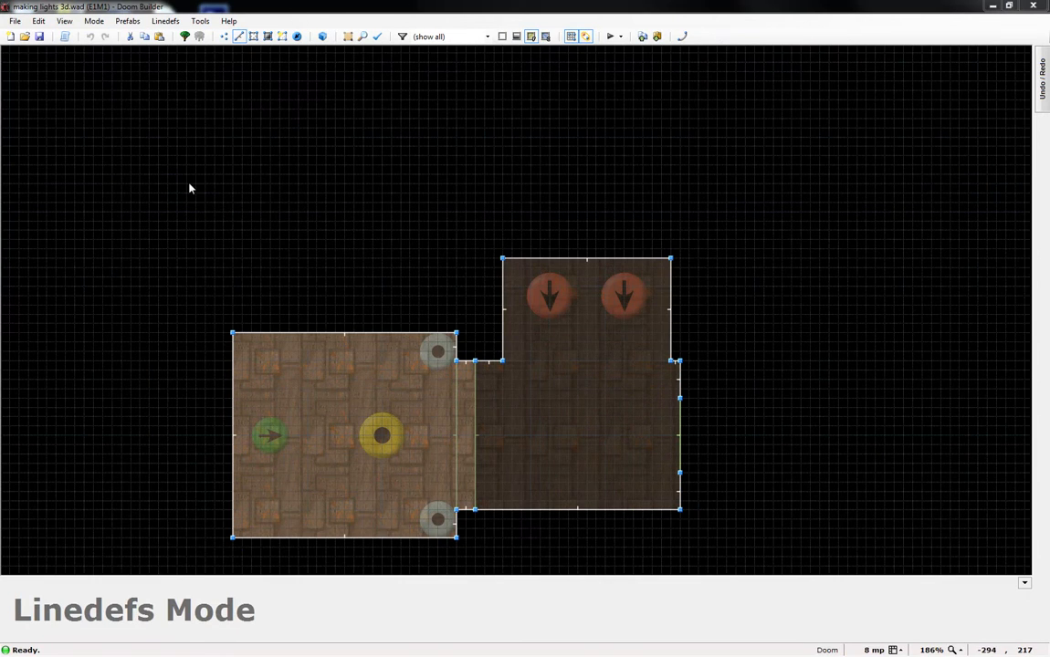
pyautogui.moveTo(178, 185)
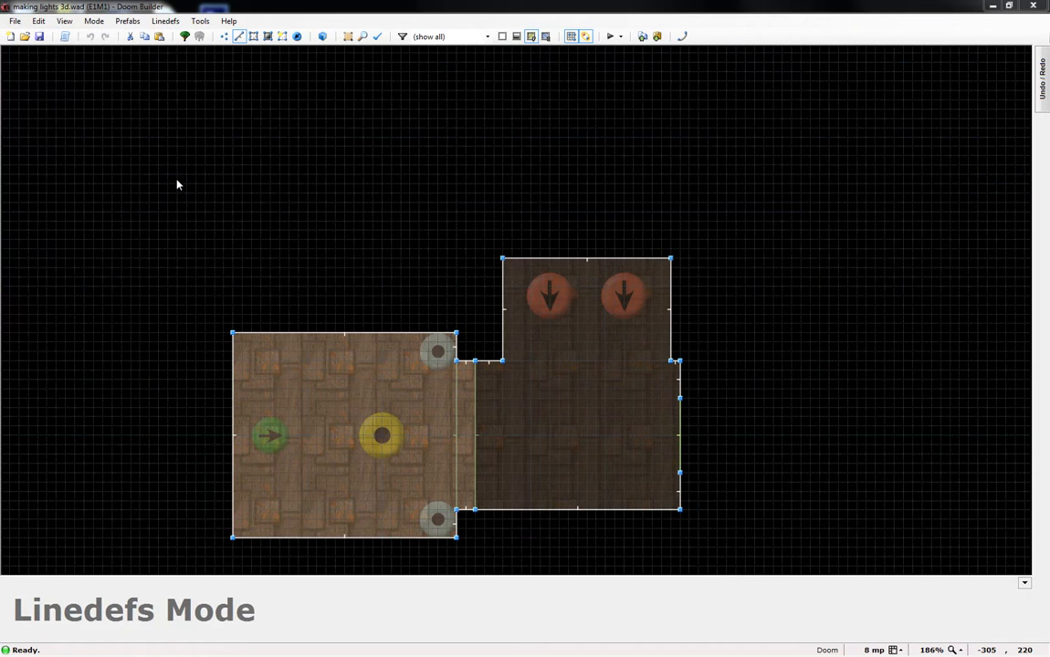
pyautogui.moveTo(259, 294)
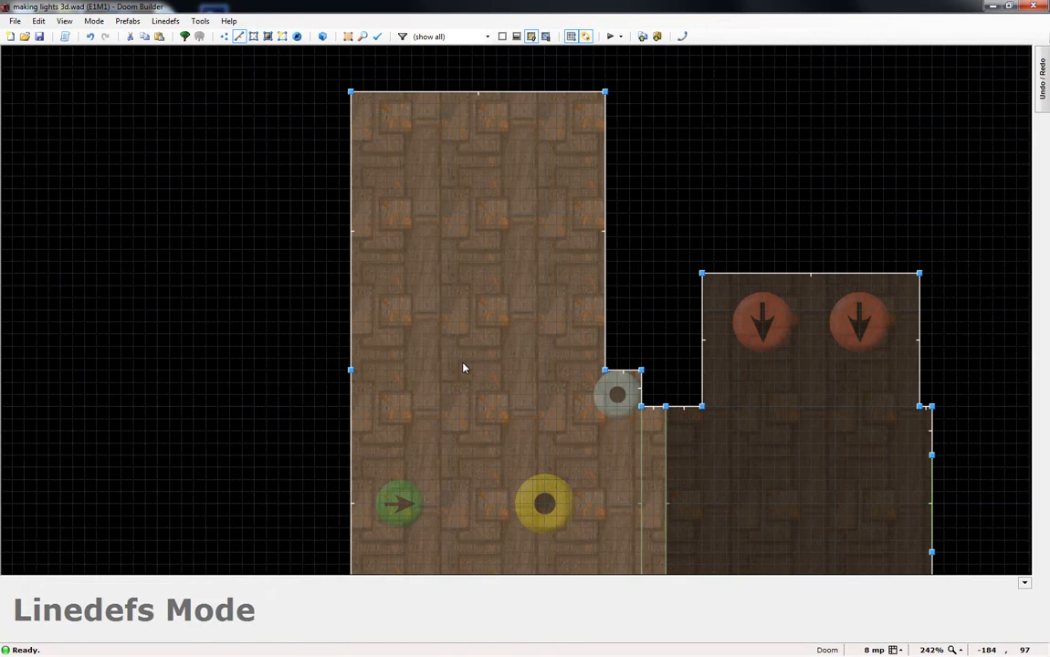
pyautogui.moveTo(458, 376)
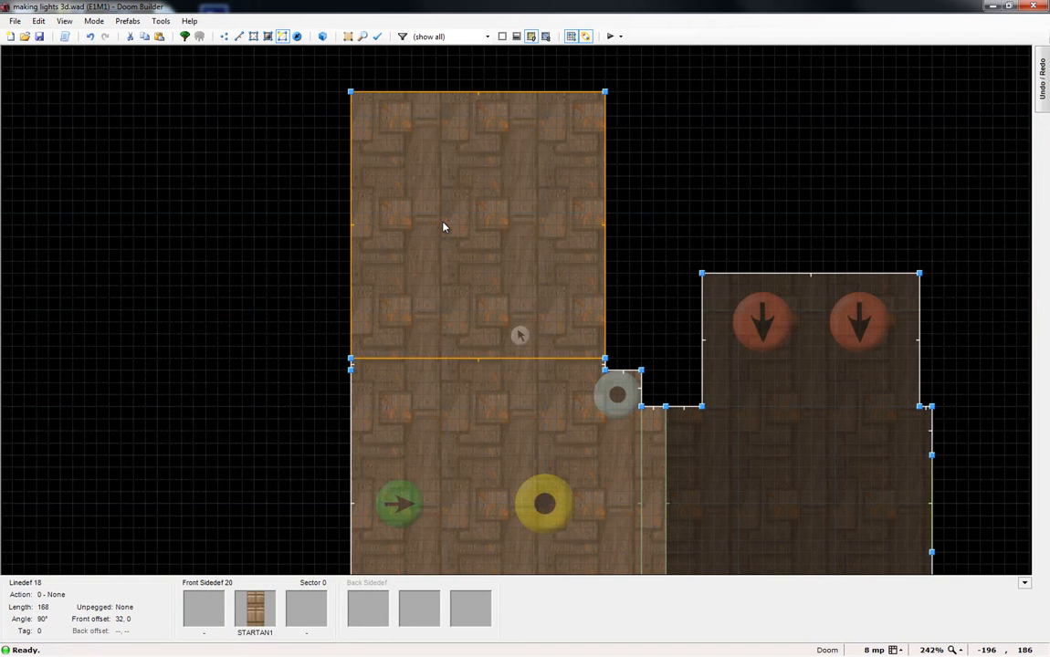
pyautogui.moveTo(464, 210)
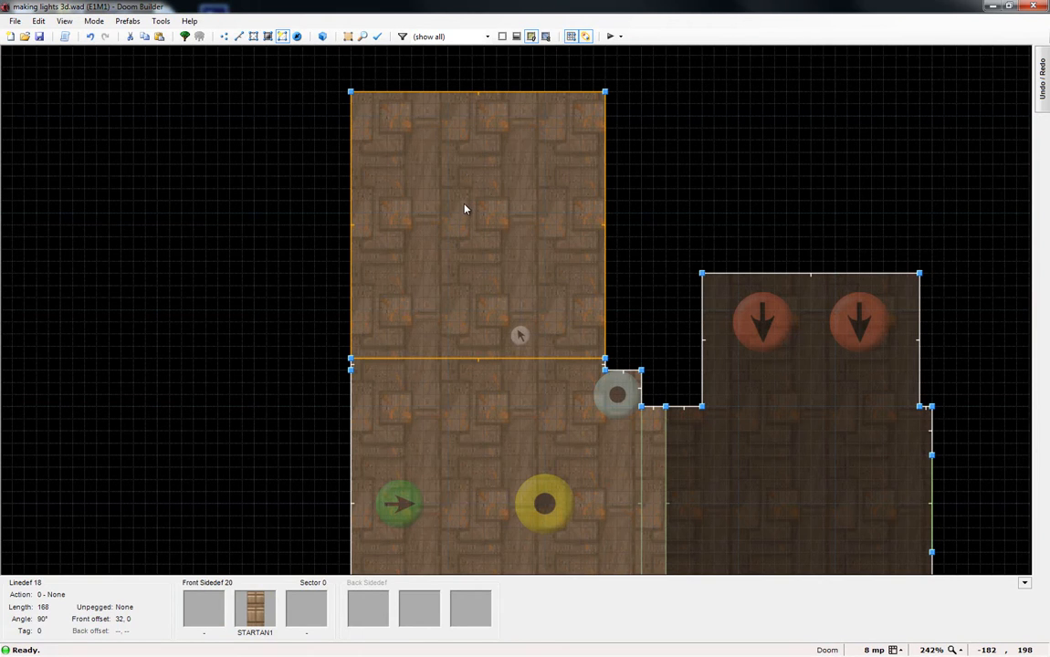
# Give the new upper sector a CEIL1_2 light-panel ceiling and display ceiling textures on the map.
pyautogui.doubleClick(479, 223)
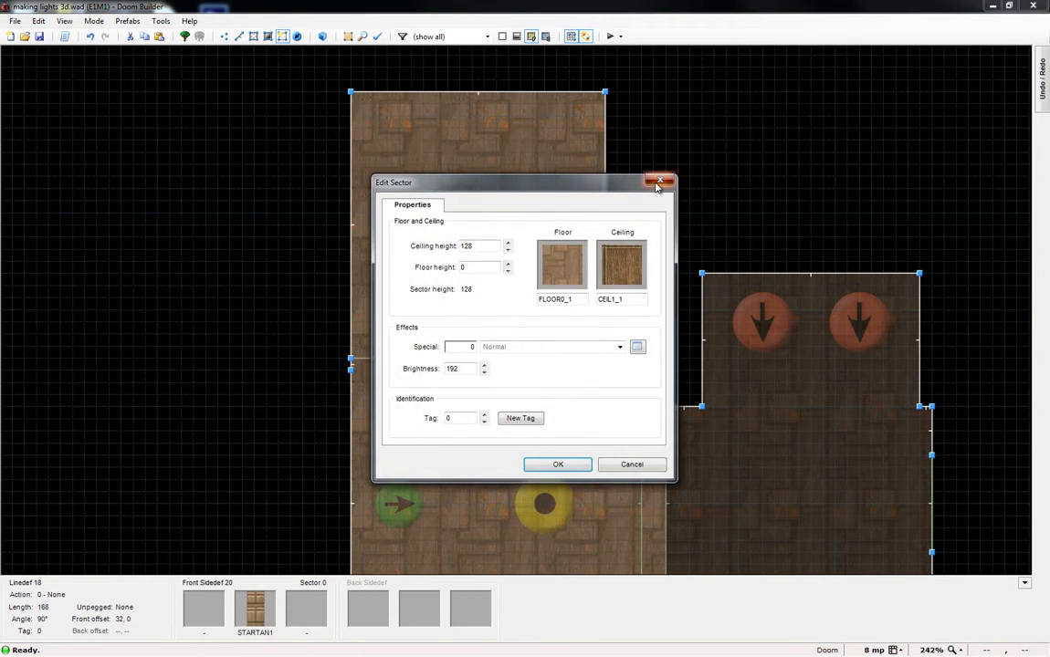
pyautogui.click(661, 182)
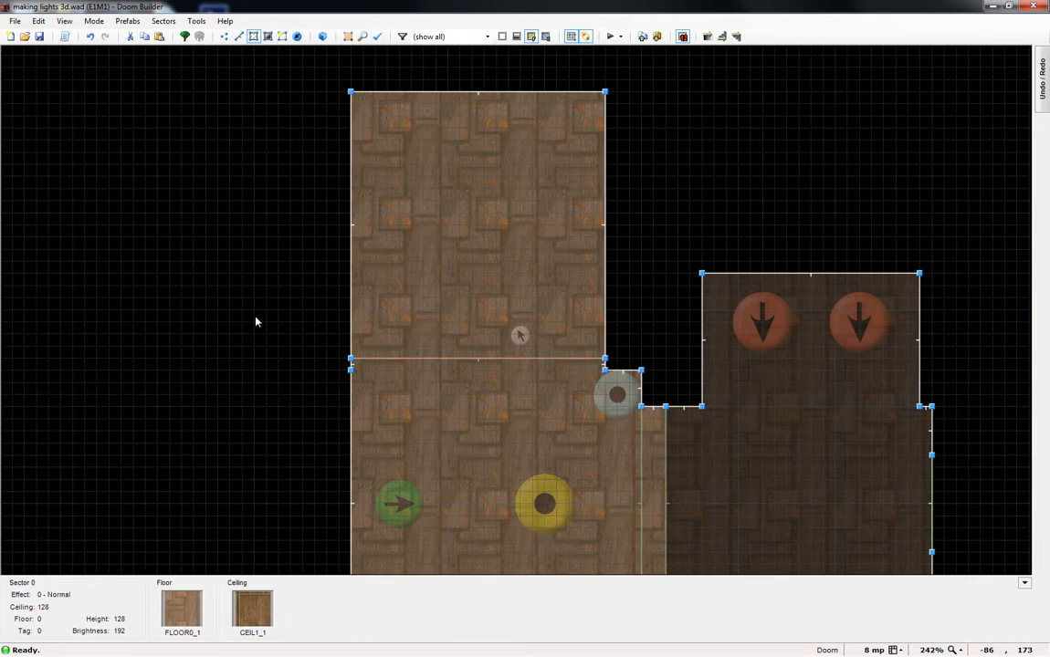
pyautogui.click(479, 205)
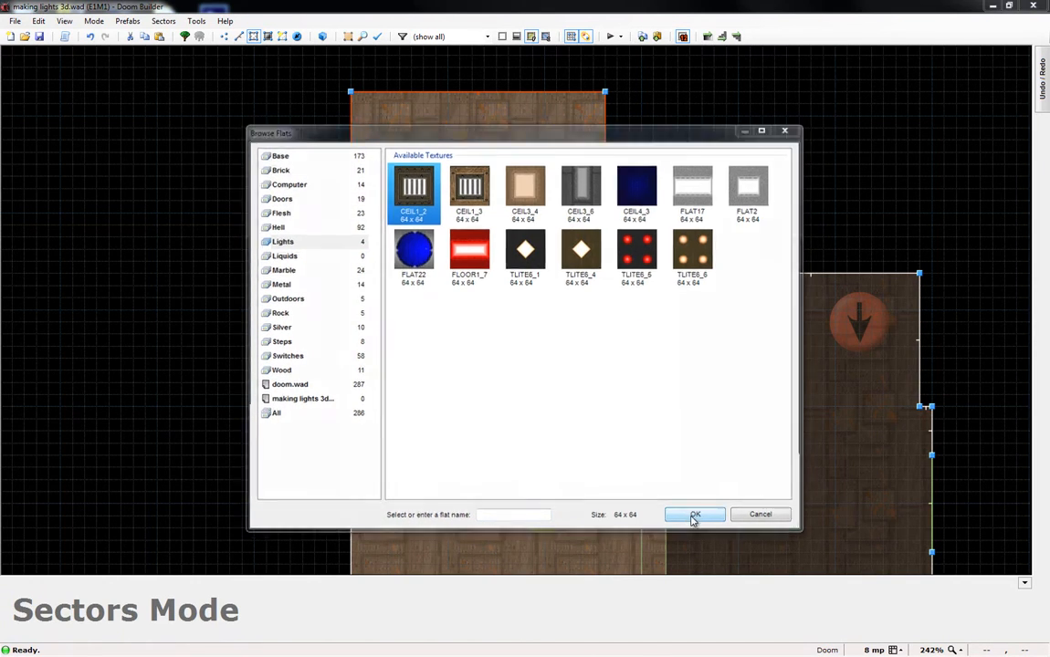
pyautogui.click(693, 514)
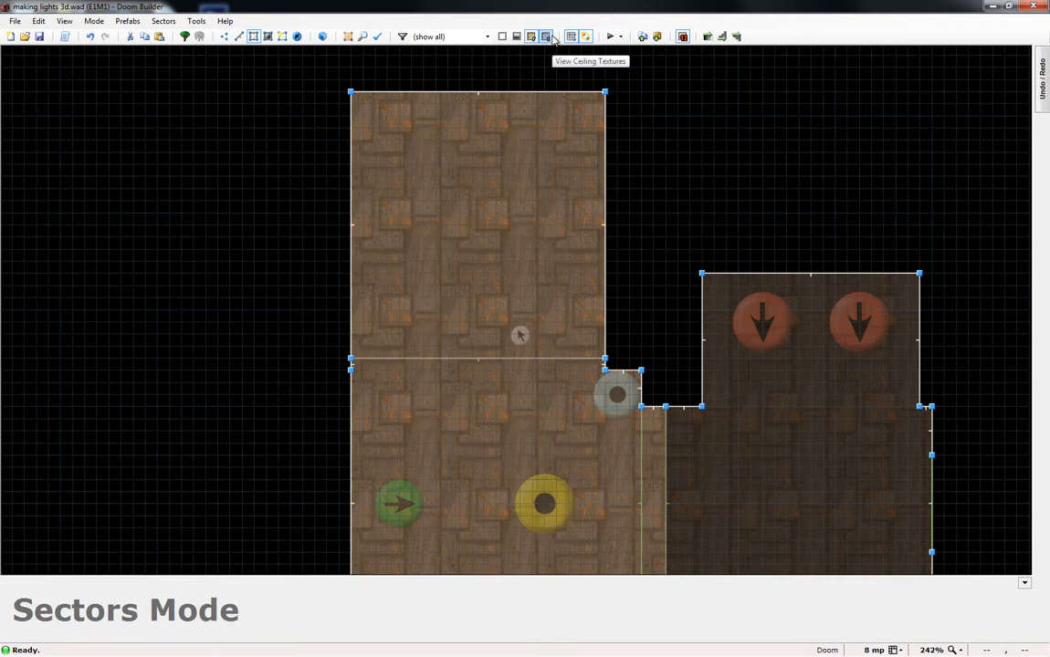
pyautogui.click(546, 36)
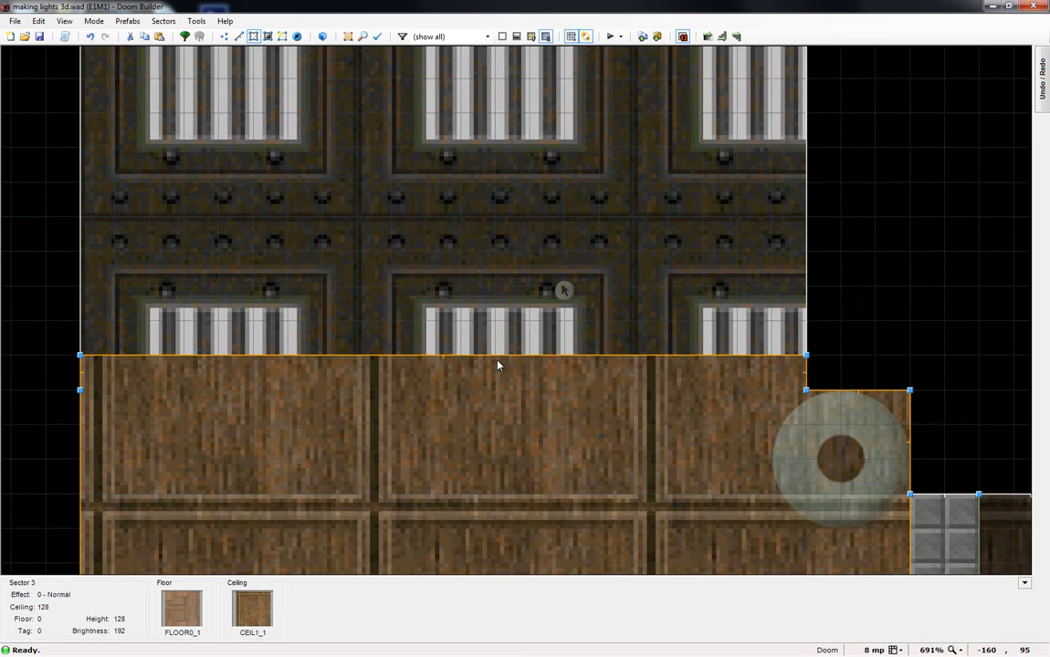
pyautogui.scroll(-3)
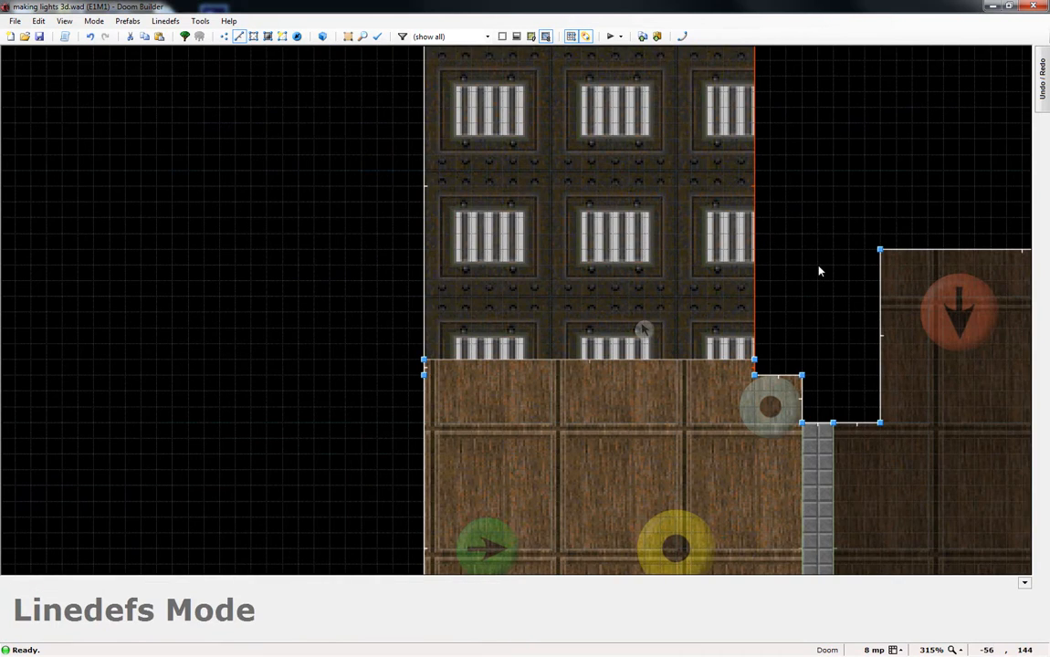
pyautogui.scroll(-3)
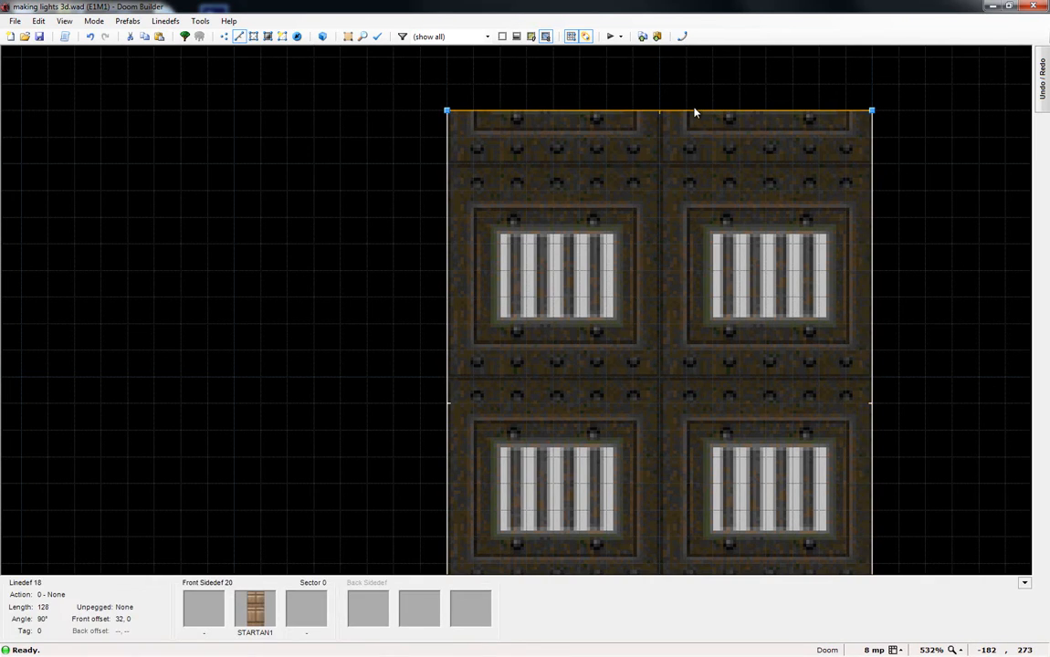
pyautogui.moveTo(690, 117)
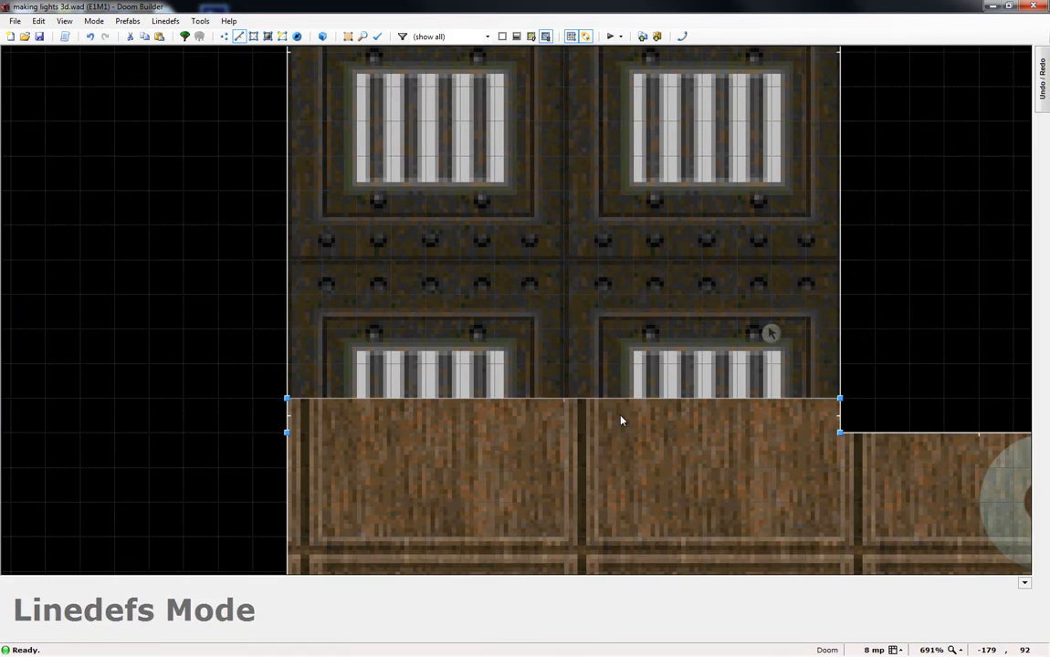
pyautogui.moveTo(591, 368)
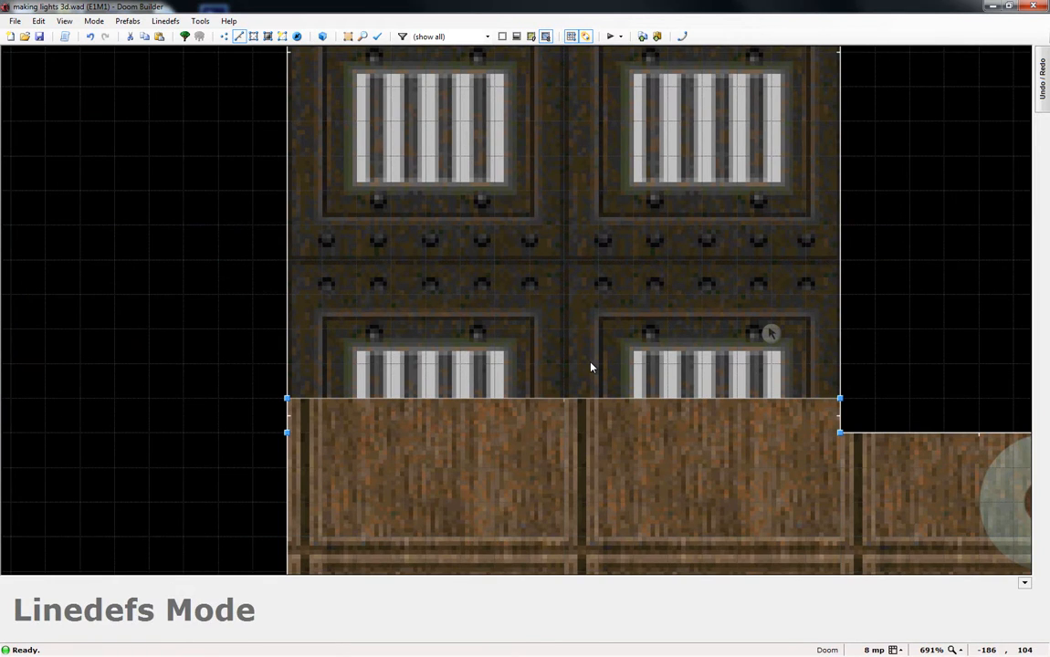
pyautogui.moveTo(456, 290)
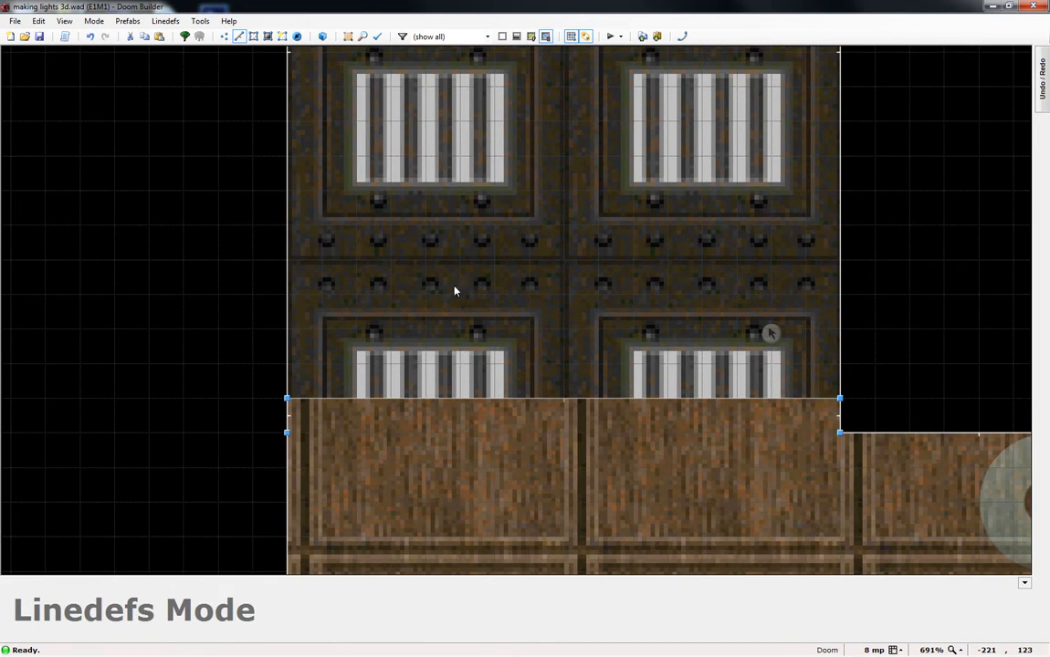
pyautogui.moveTo(220, 265)
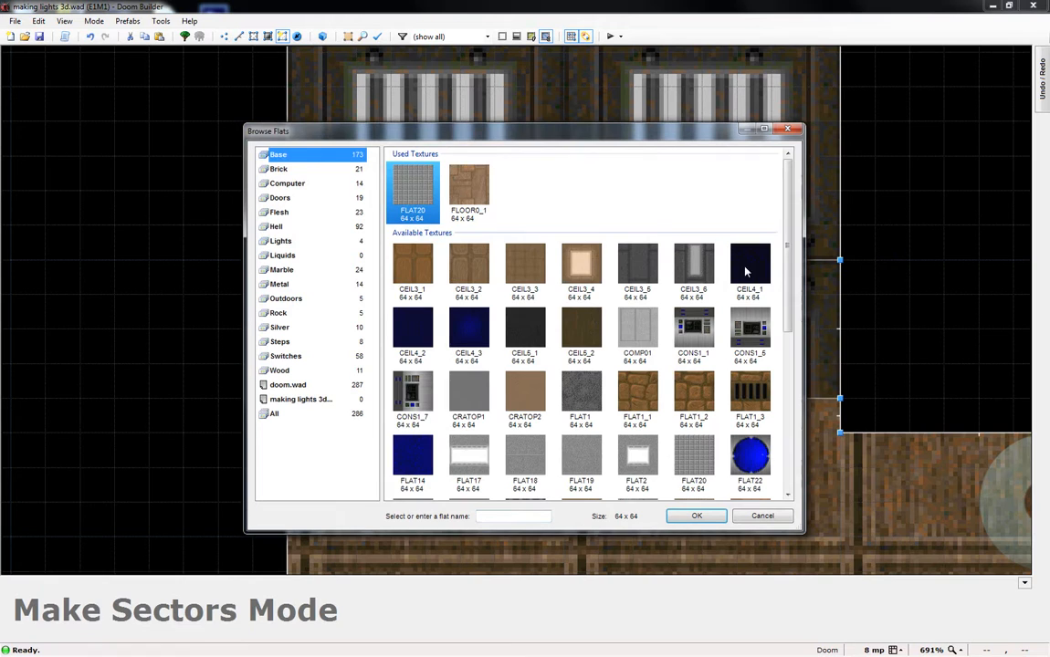
# Confirm the southern strip as a CEIL1_1 sector, then toggle the floor and ceiling texture views.
pyautogui.scroll(-3)
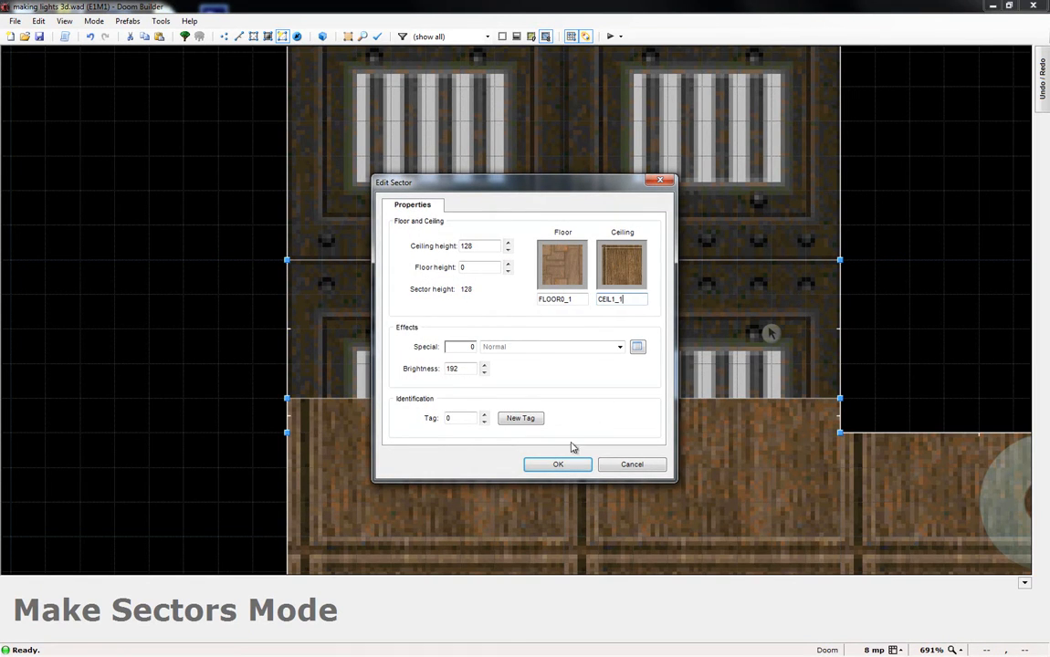
pyautogui.click(558, 463)
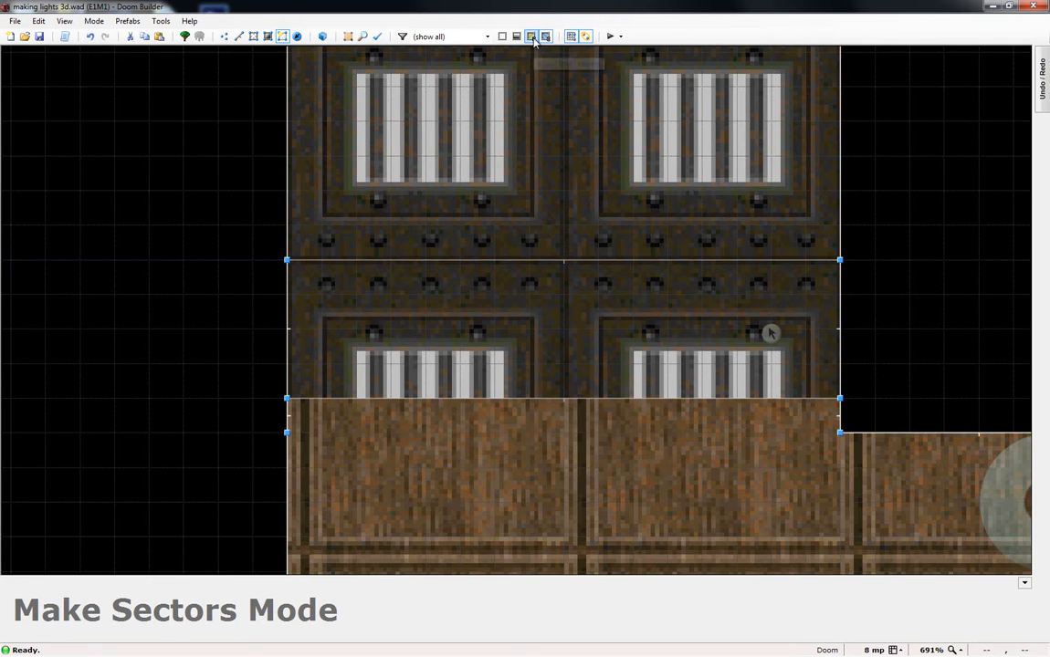
pyautogui.click(531, 37)
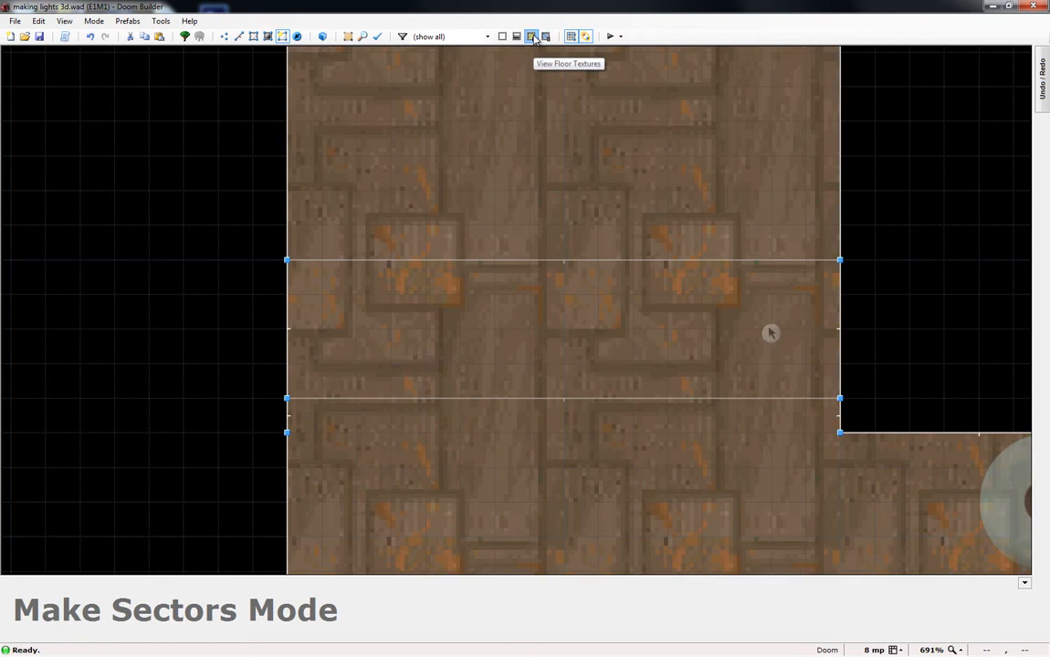
pyautogui.click(546, 37)
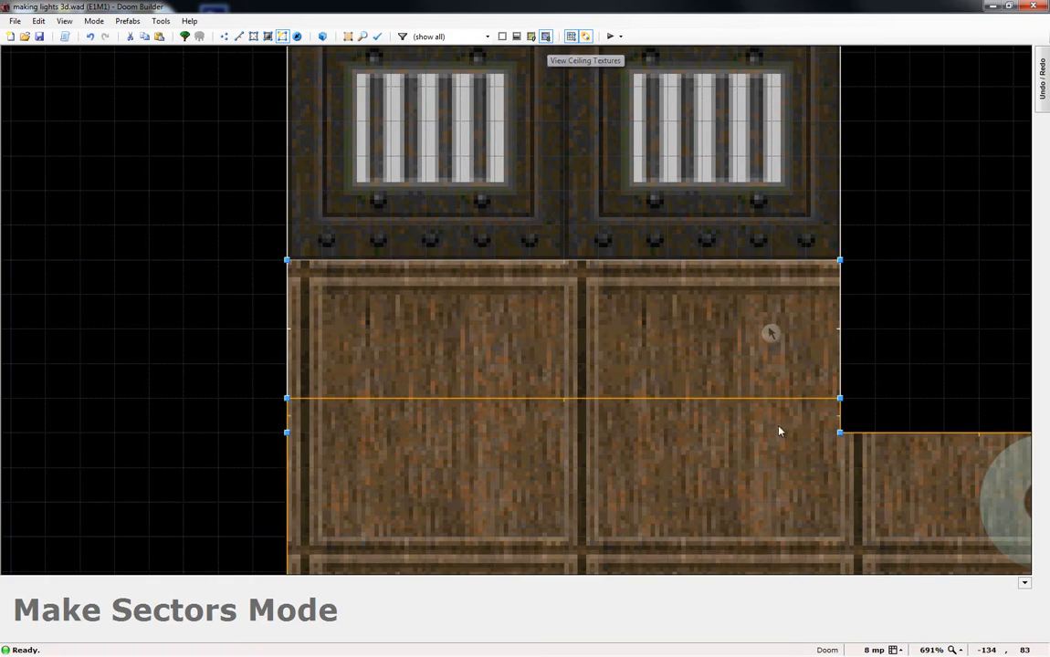
# Zoom in closely on a single light panel at the 1-unit grid.
pyautogui.scroll(-3)
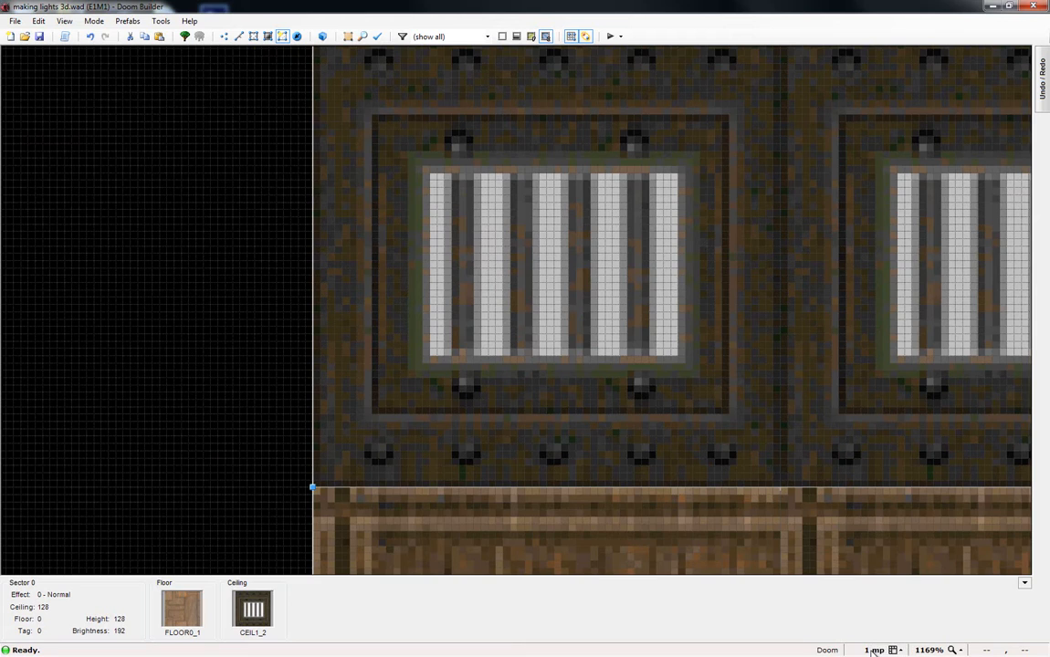
pyautogui.moveTo(580, 317)
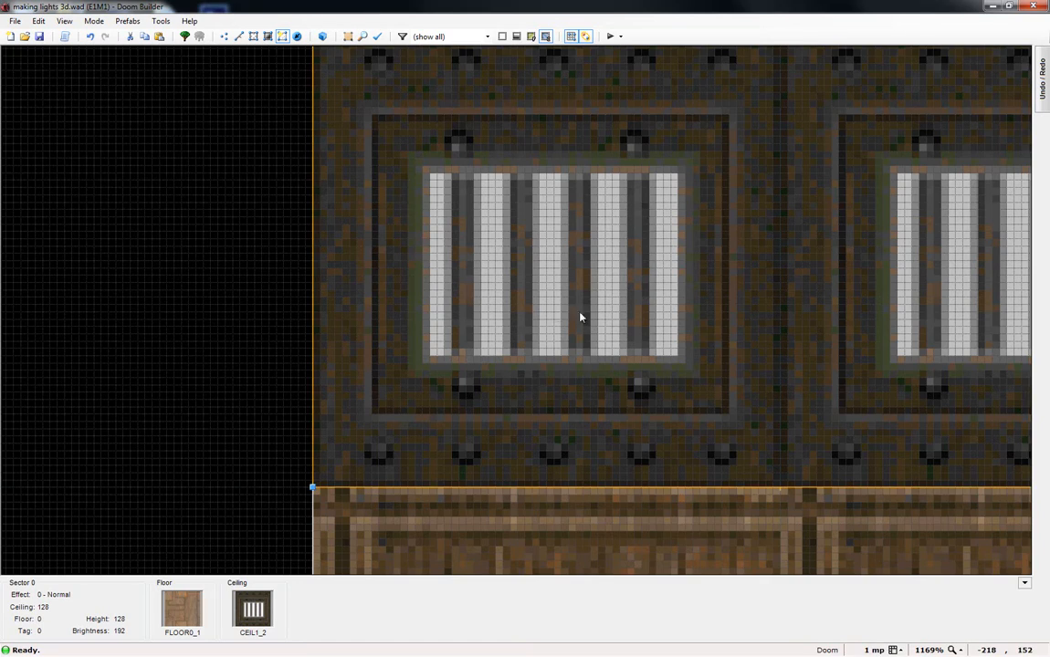
pyautogui.scroll(-3)
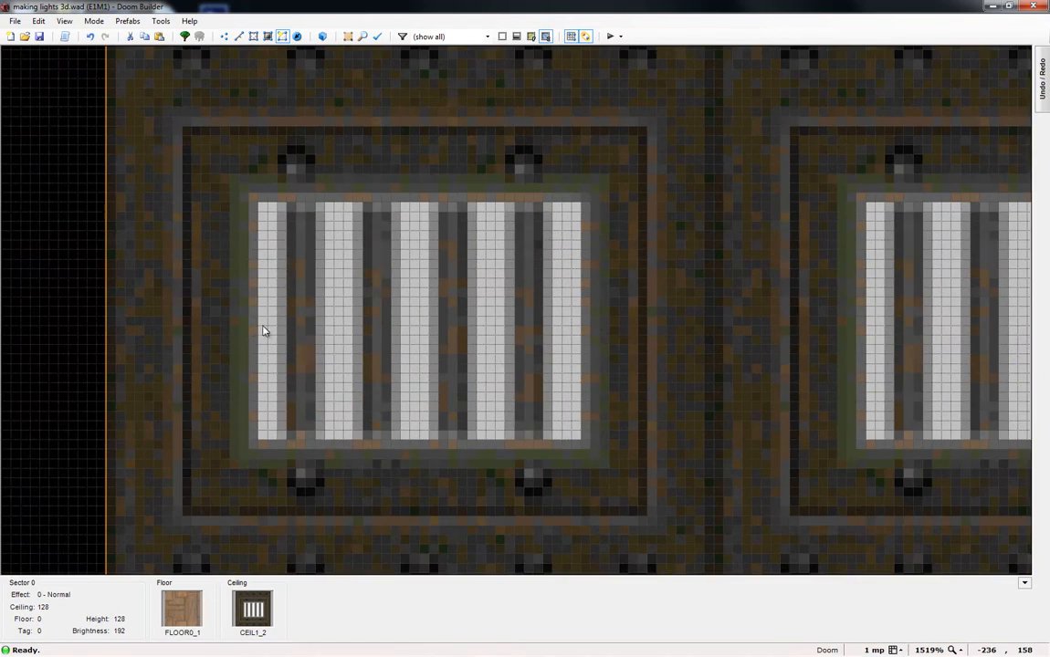
# Trace the light panel's outer frame rectangle over the ceiling texture.
pyautogui.scroll(-3)
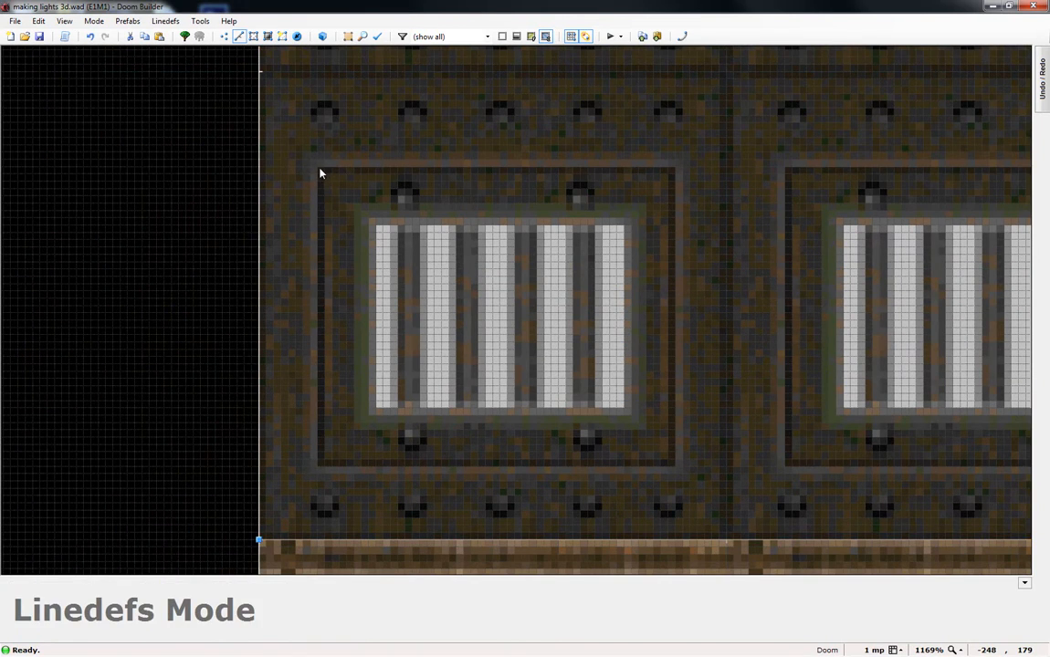
pyautogui.click(317, 167)
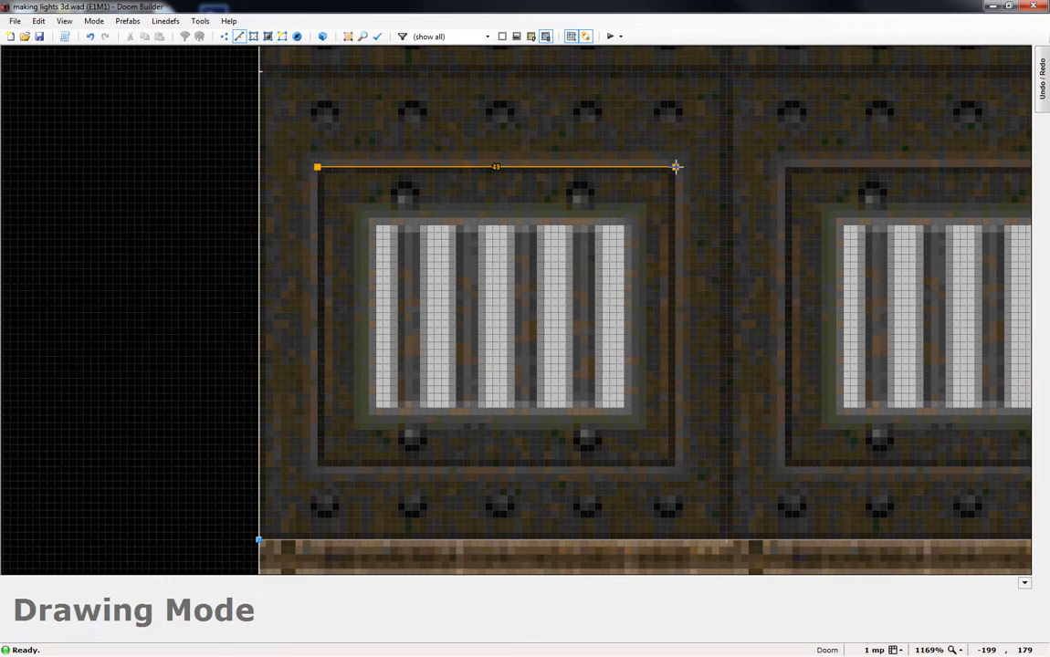
pyautogui.click(677, 461)
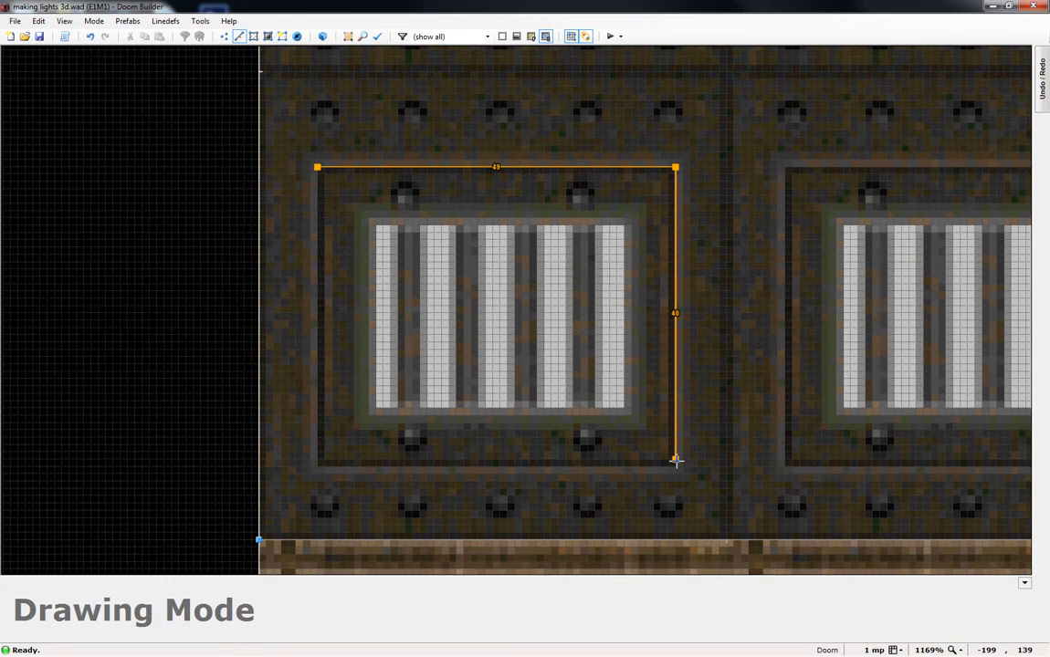
pyautogui.click(319, 463)
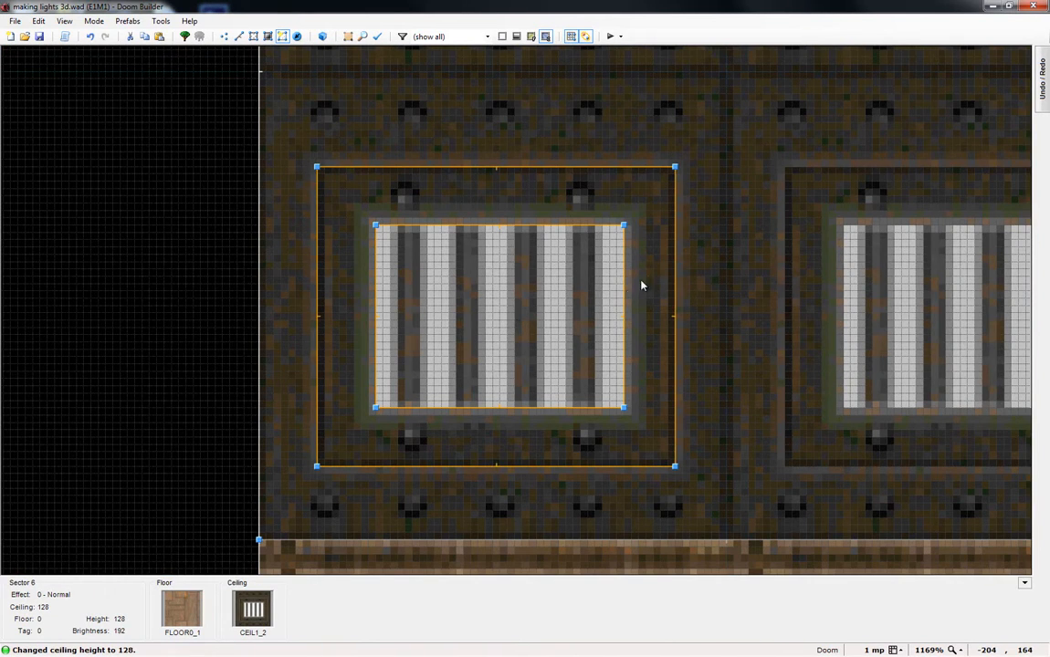
pyautogui.moveTo(575, 207)
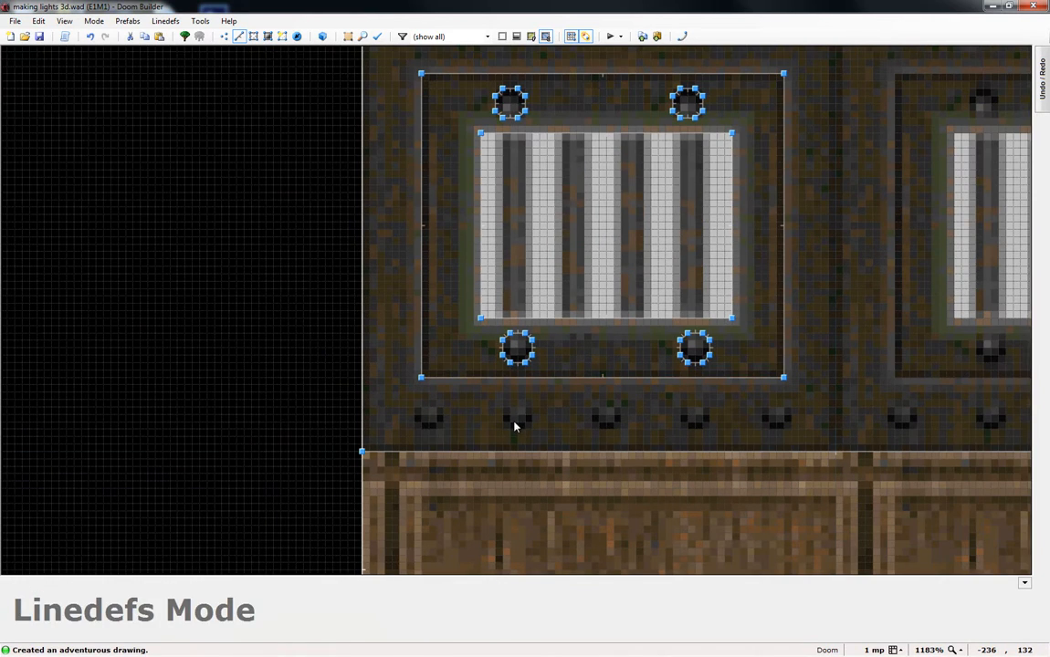
# Copy a bolt circle and place its copies along the strip below the panel frame.
pyautogui.click(519, 354)
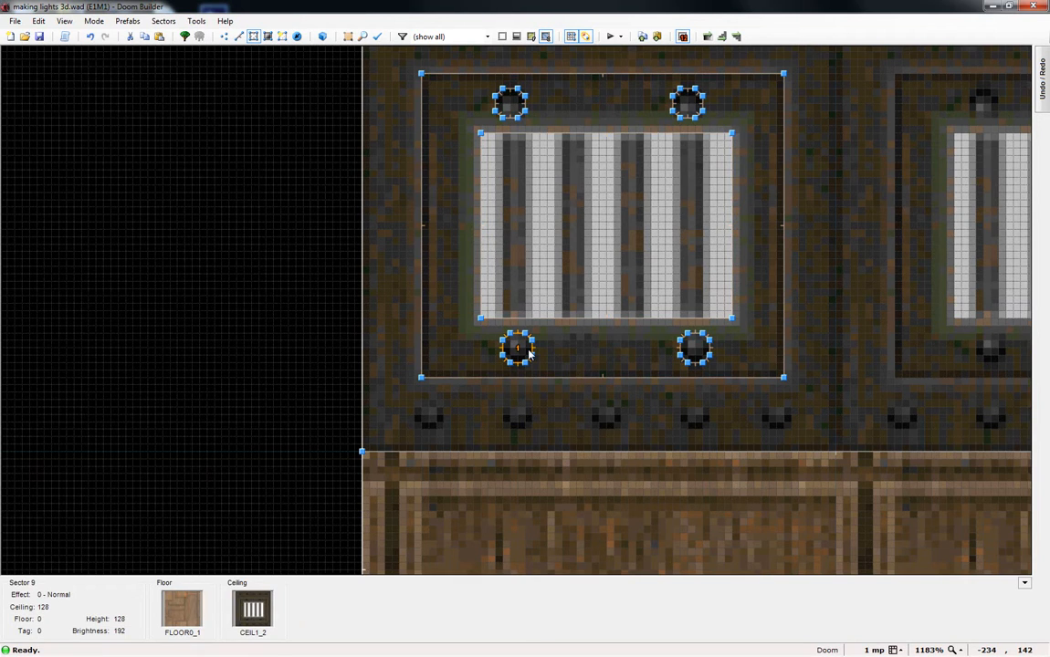
pyautogui.press('ctrl+c')
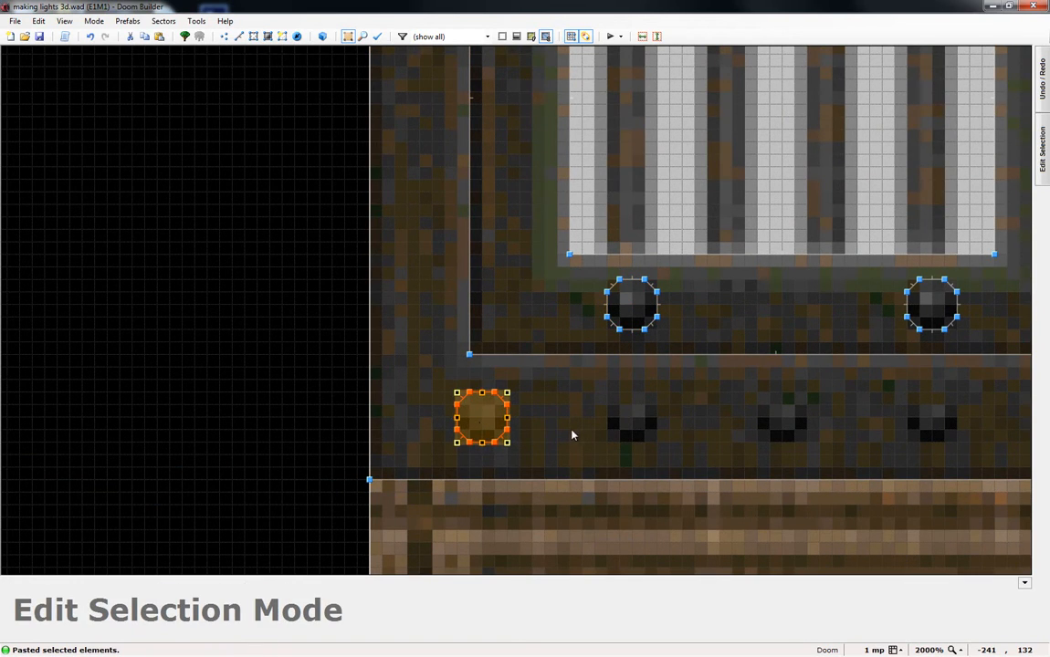
pyautogui.moveTo(483, 418); pyautogui.dragTo(633, 418)
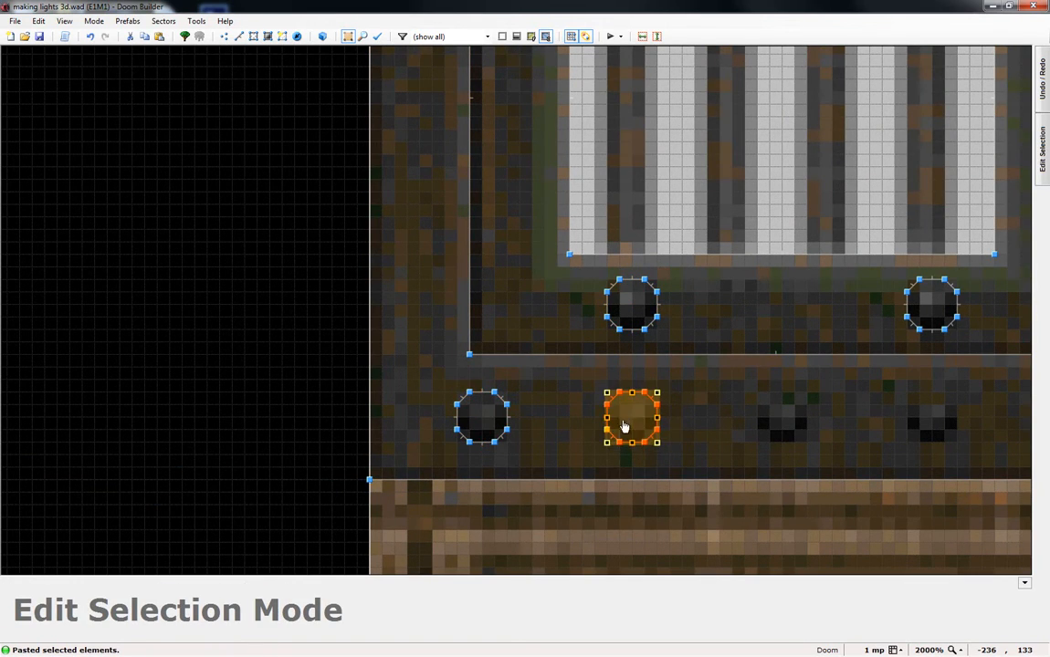
pyautogui.moveTo(632, 418); pyautogui.dragTo(781, 423)
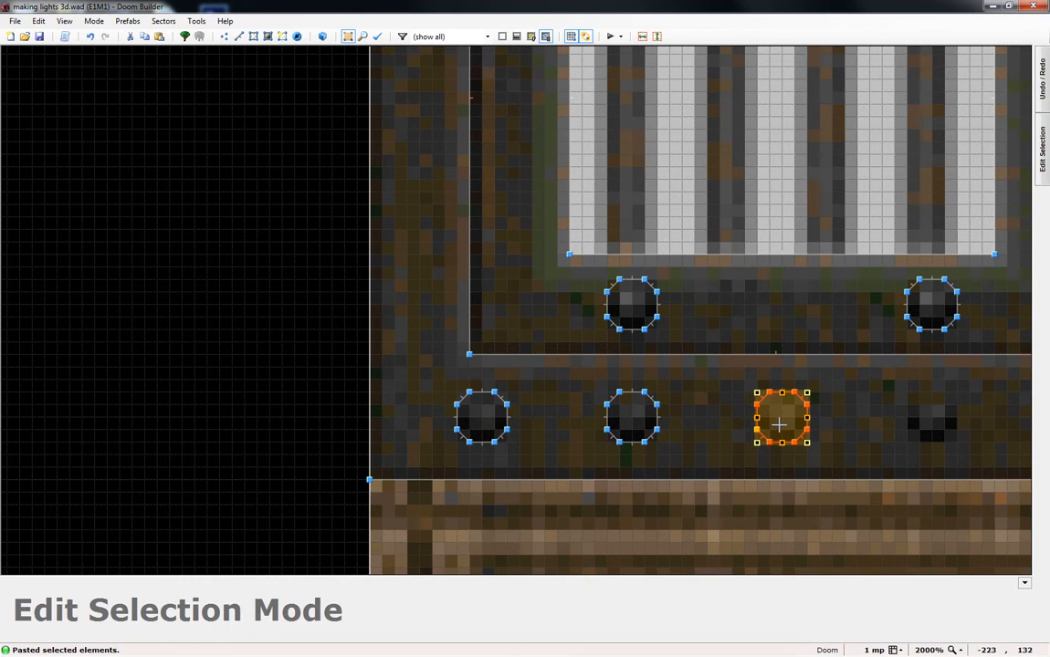
pyautogui.moveTo(826, 429)
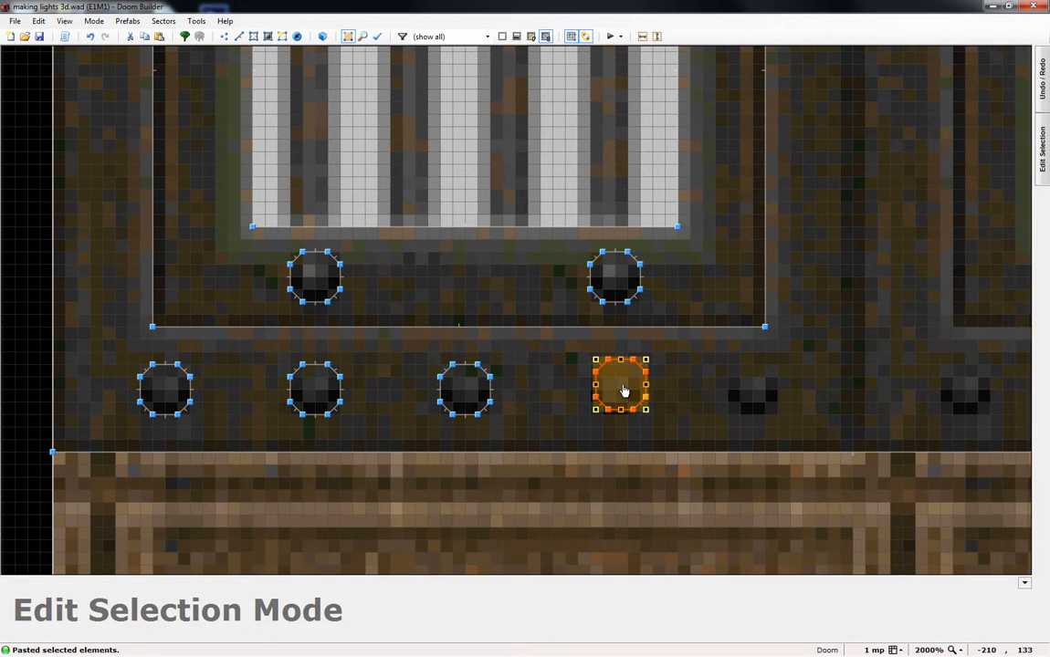
pyautogui.moveTo(621, 384); pyautogui.dragTo(615, 391)
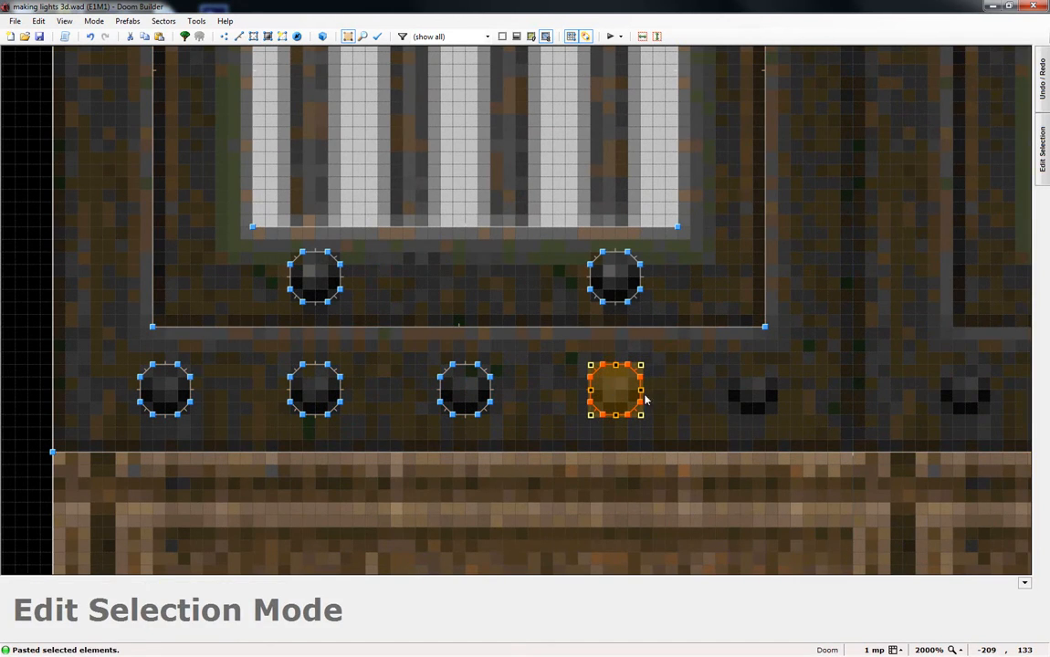
pyautogui.moveTo(754, 392)
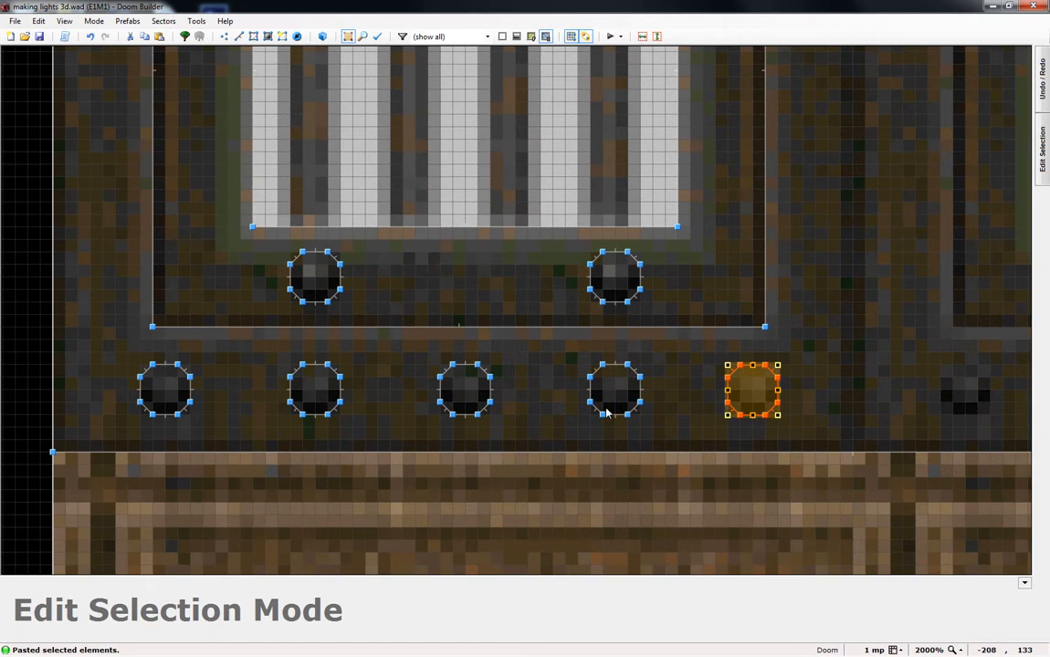
pyautogui.scroll(-3)
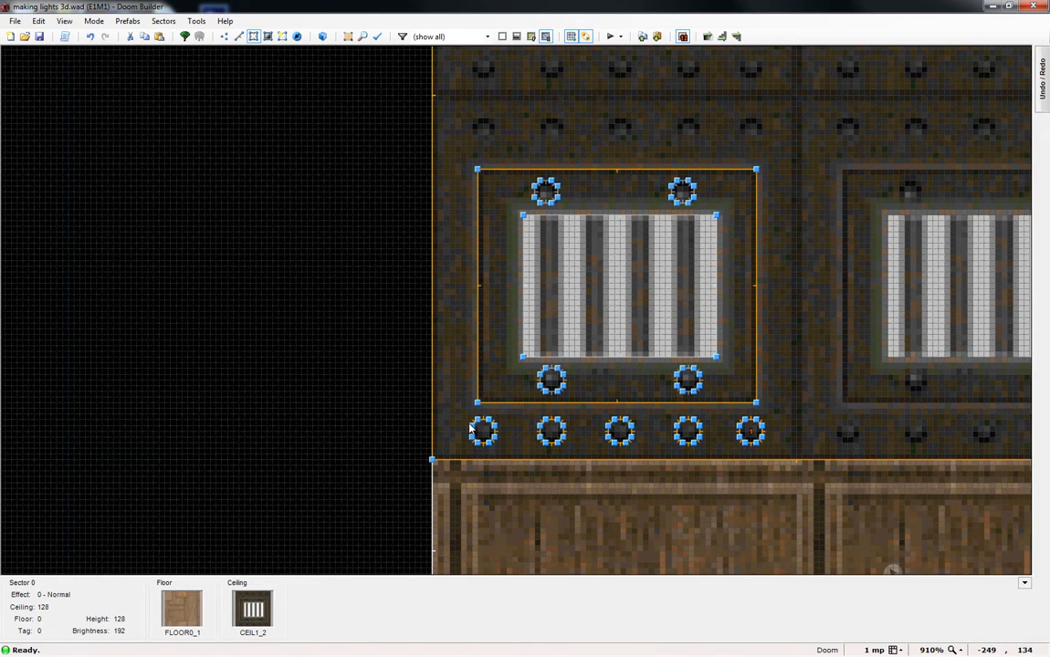
pyautogui.moveTo(755, 132)
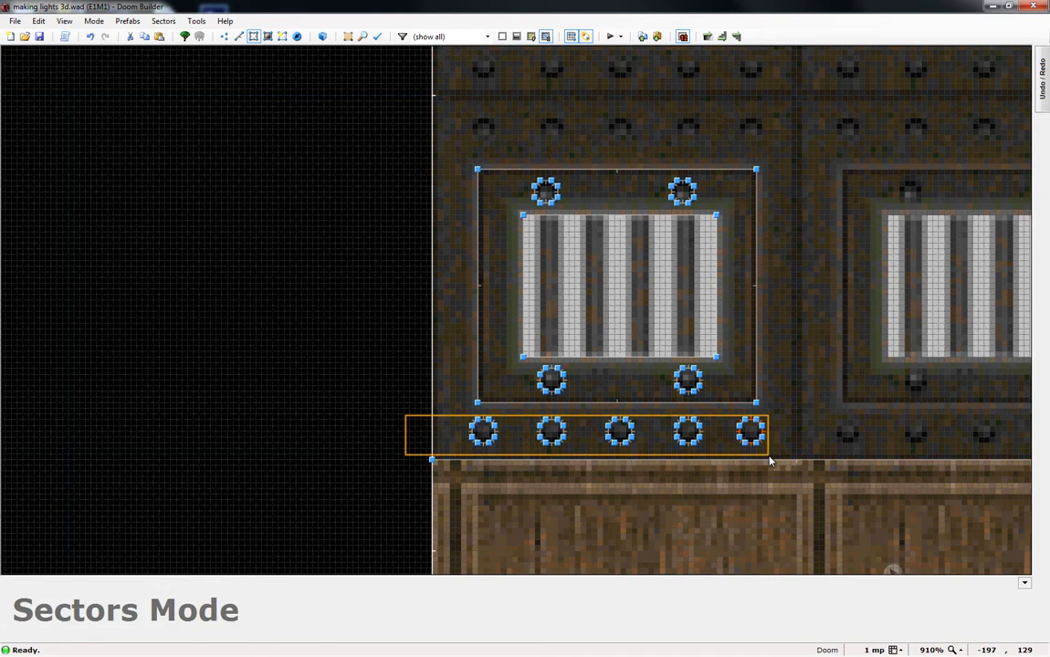
# Paste a copy of the bottom bolt row and move it up to the top strip.
pyautogui.press('ctrl+v')
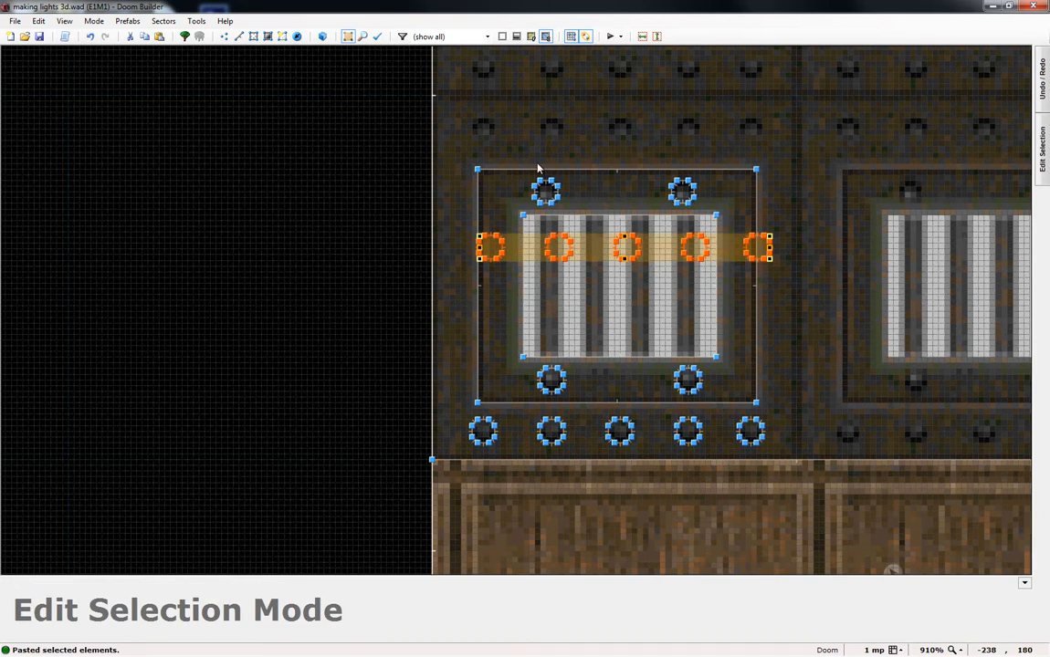
pyautogui.moveTo(620, 247); pyautogui.dragTo(621, 128)
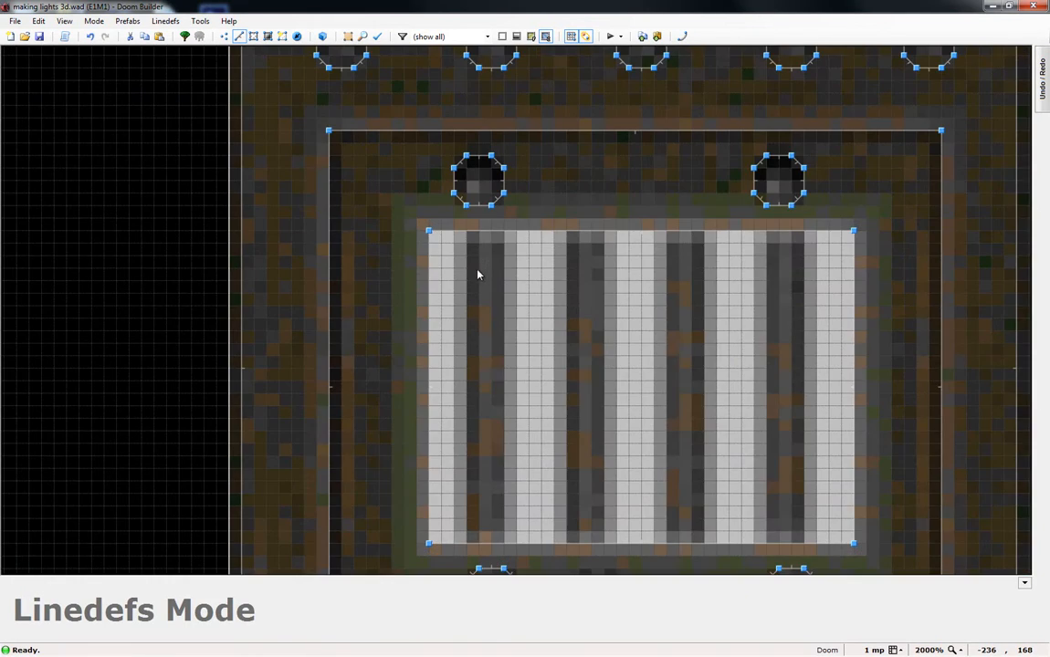
pyautogui.moveTo(467, 251)
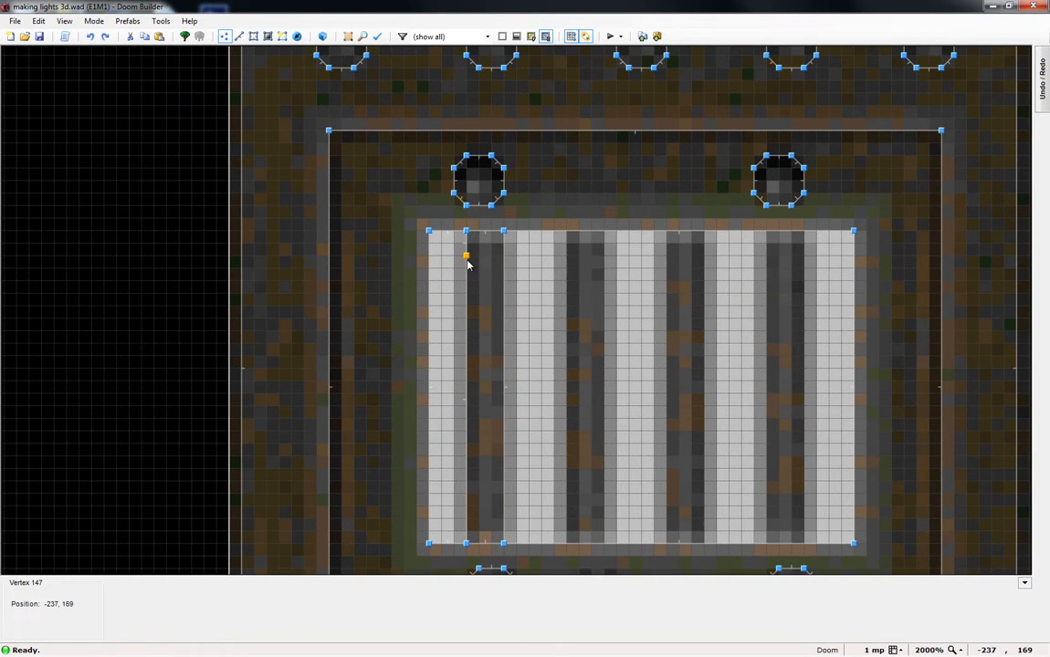
# Duplicate the bar outline onto the third and fourth dark stripes of the lens.
pyautogui.press('Delete')
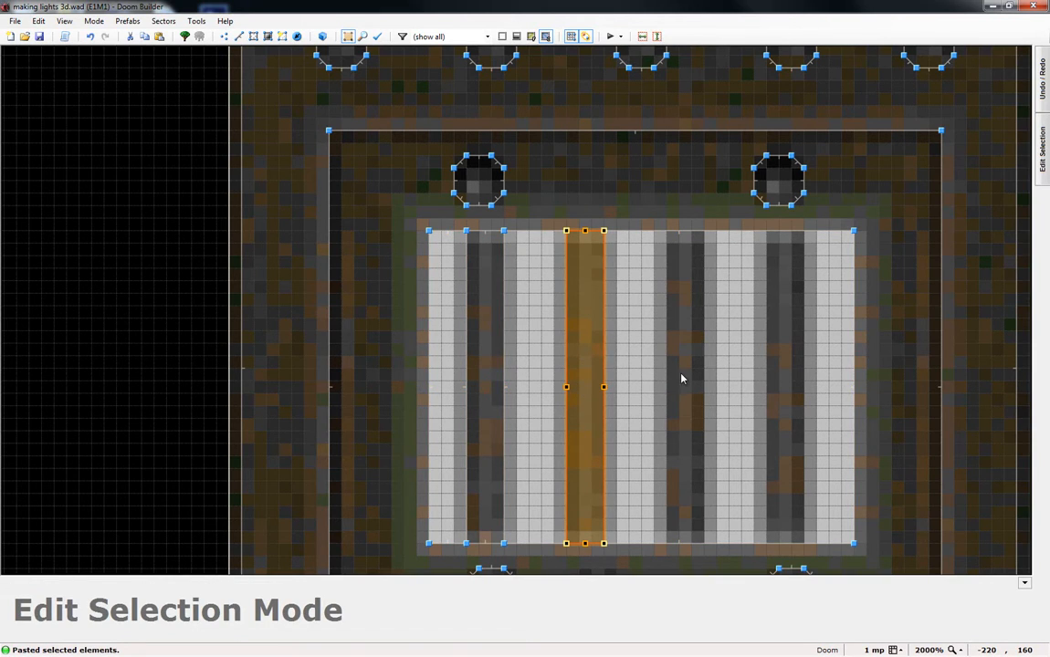
pyautogui.moveTo(584, 379); pyautogui.dragTo(685, 379)
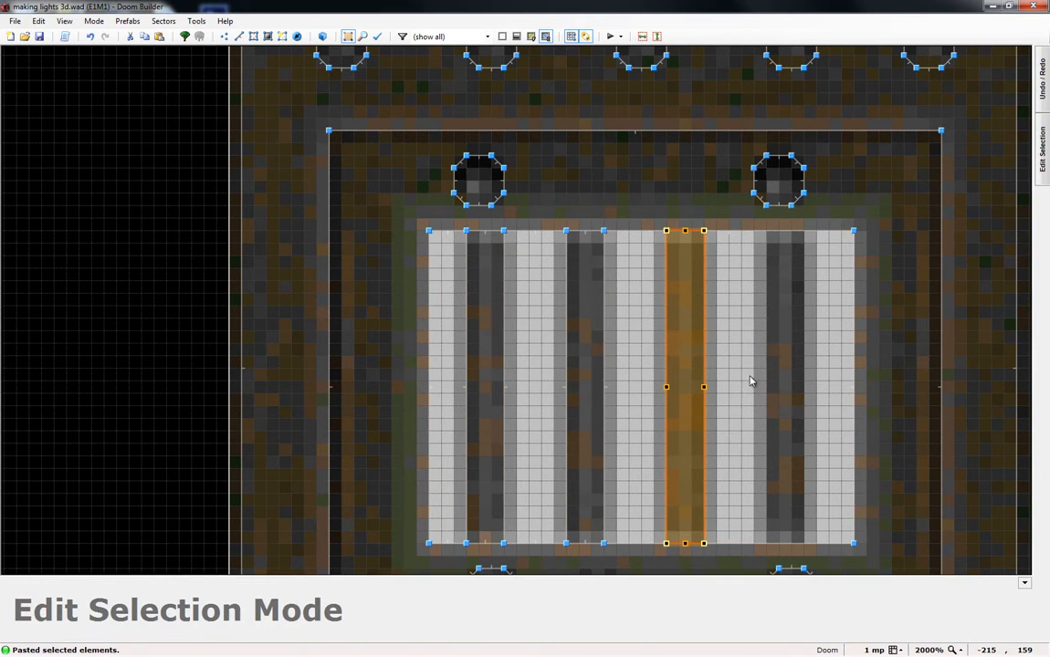
pyautogui.moveTo(685, 384); pyautogui.dragTo(785, 383)
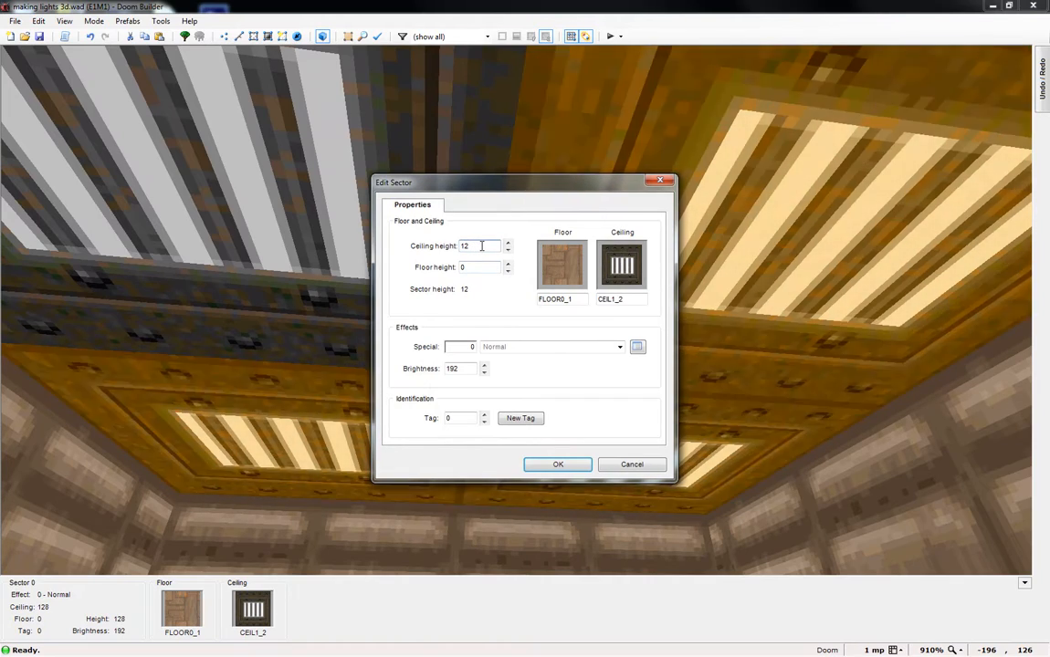
# Apply a ceiling height of 12 to the sector in Edit Sector.
pyautogui.click(558, 465)
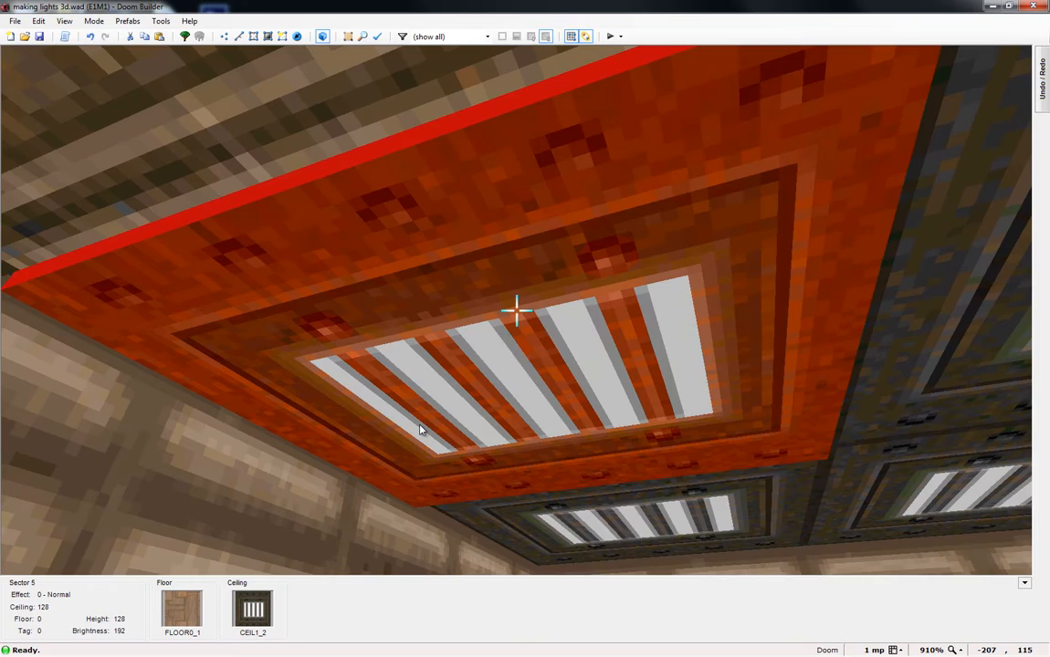
# Set the ceiling height of twenty selected frame sectors to 127.
pyautogui.doubleClick(516, 311)
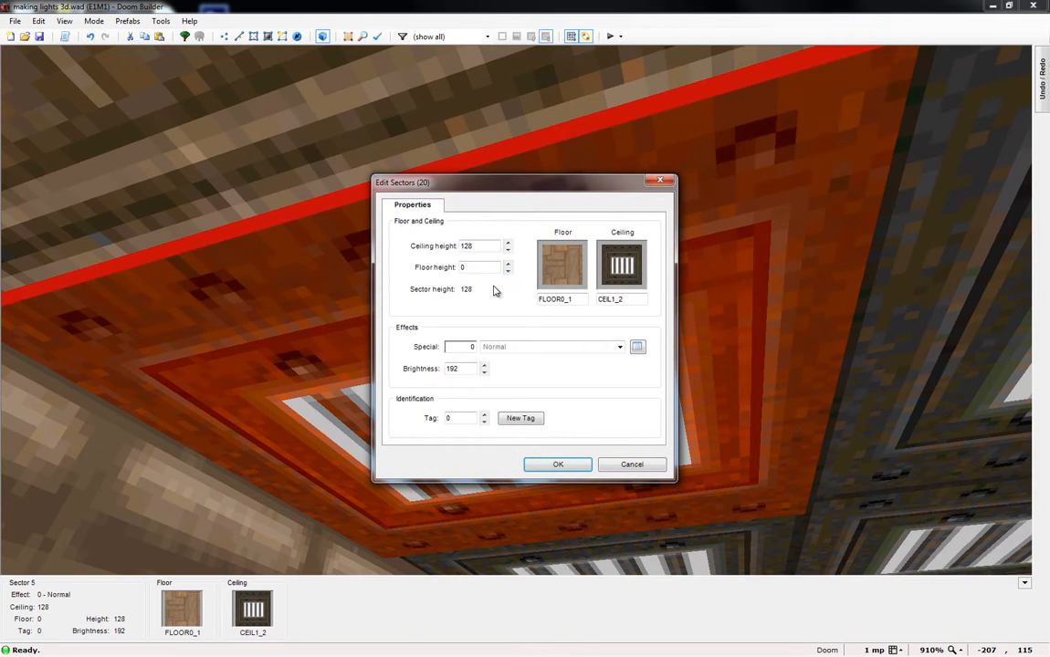
pyautogui.click(479, 245)
pyautogui.write('1')
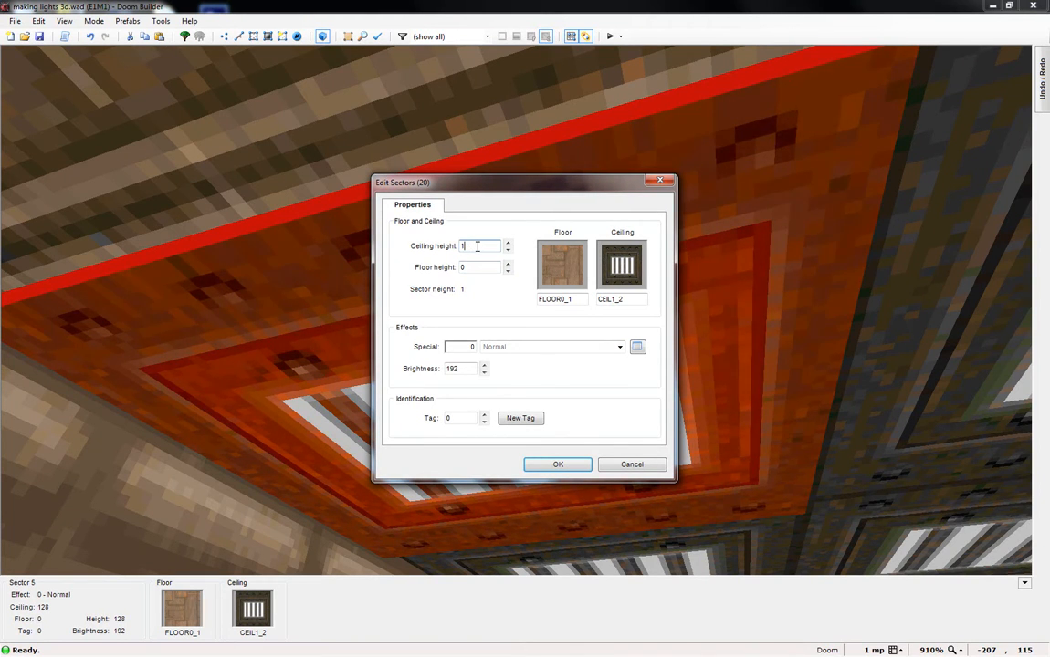
pyautogui.write('27')
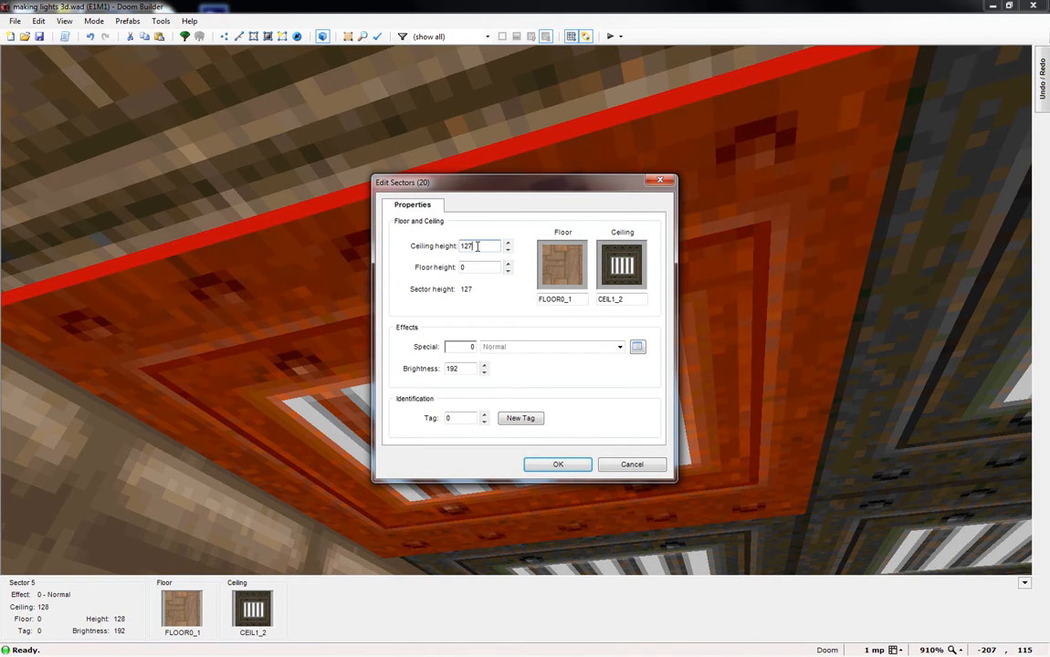
pyautogui.click(558, 464)
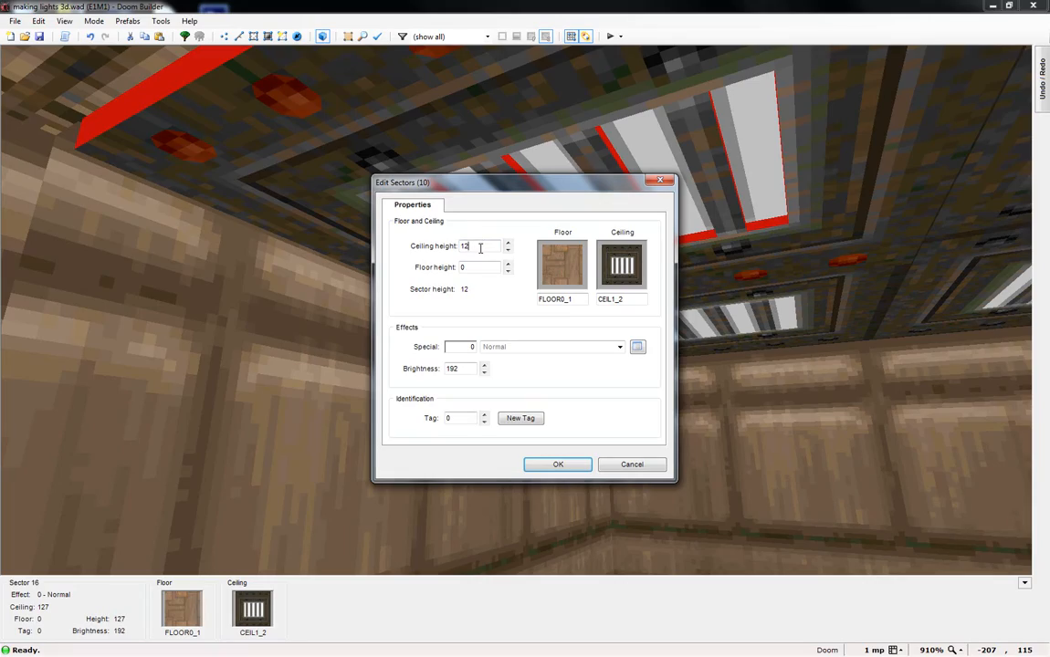
# Apply the new height to ten sectors and set five inner-ring sectors to 124.
pyautogui.click(558, 464)
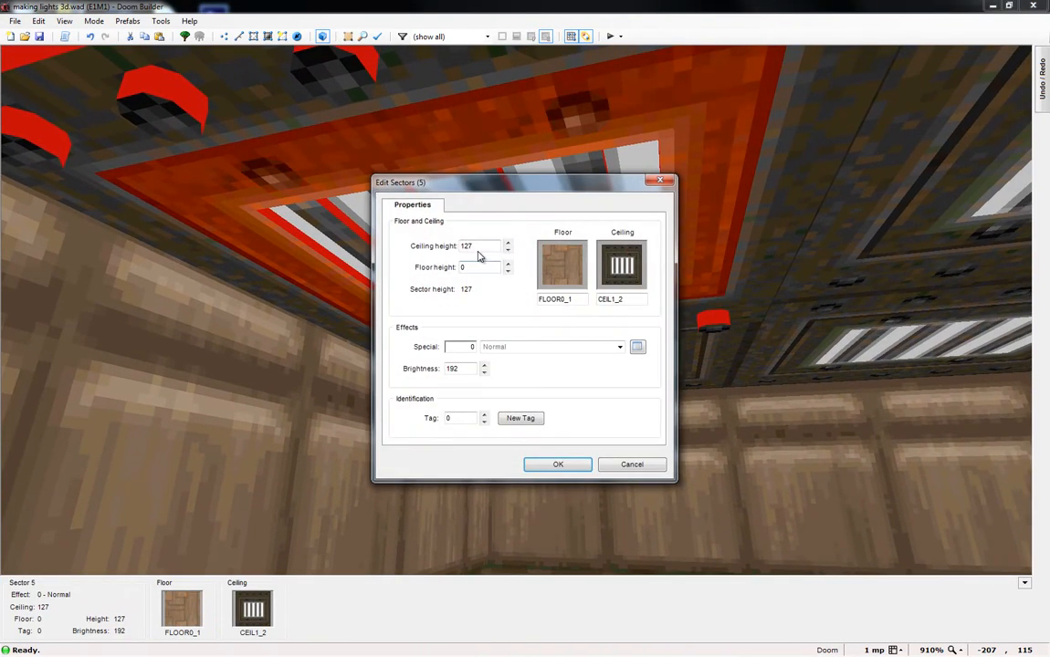
pyautogui.click(471, 246)
pyautogui.write('124')
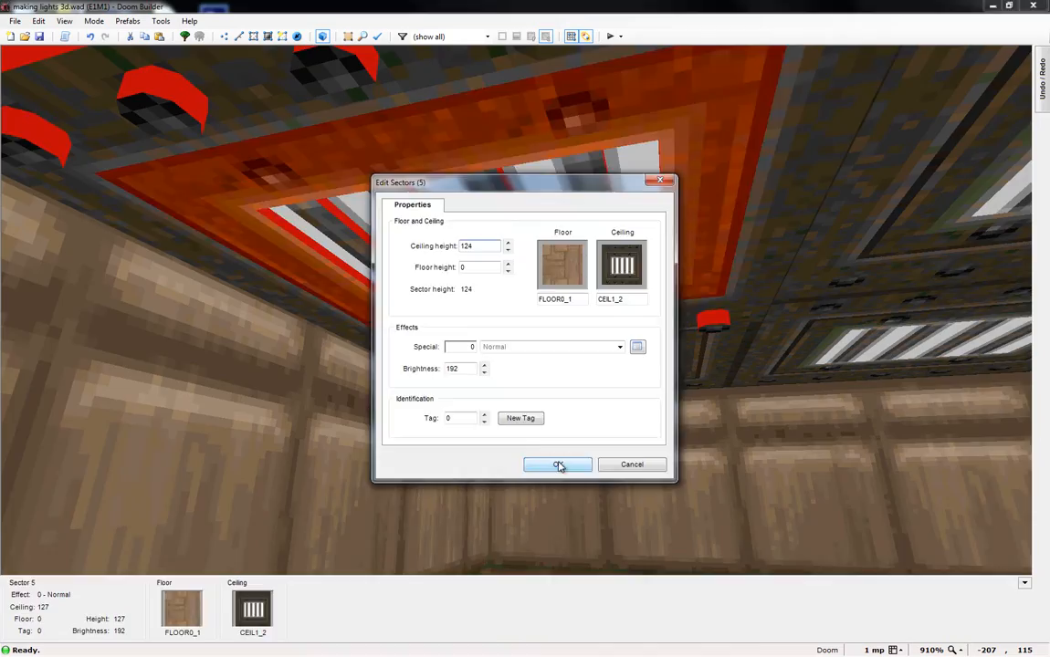
pyautogui.click(558, 465)
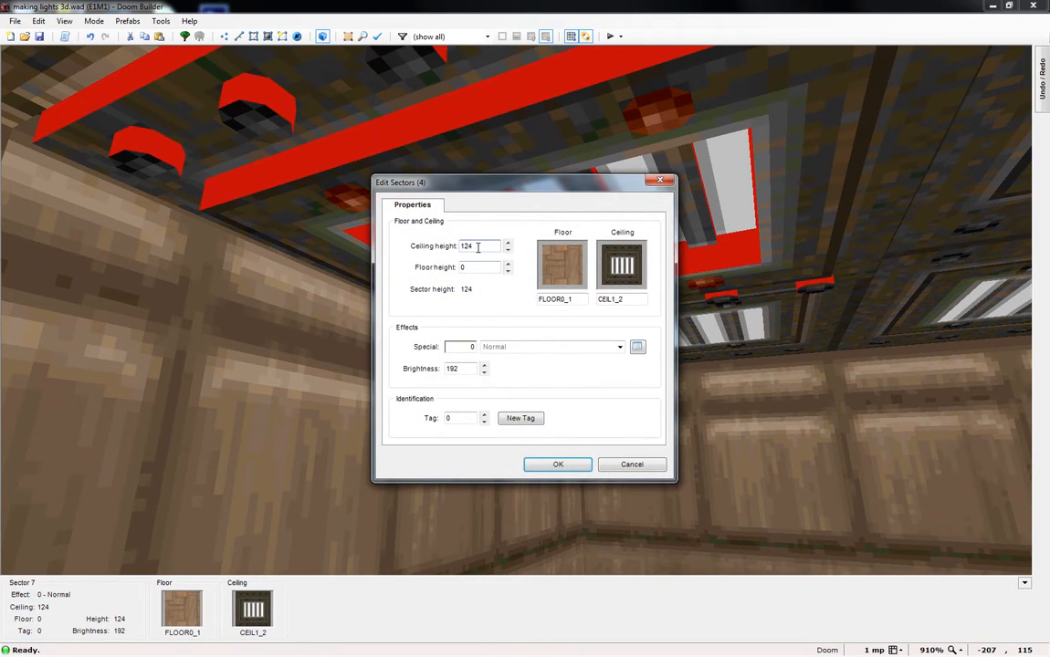
# Set the four panel sectors' ceiling height to 120, then correct it to 125.
pyautogui.click(508, 249)
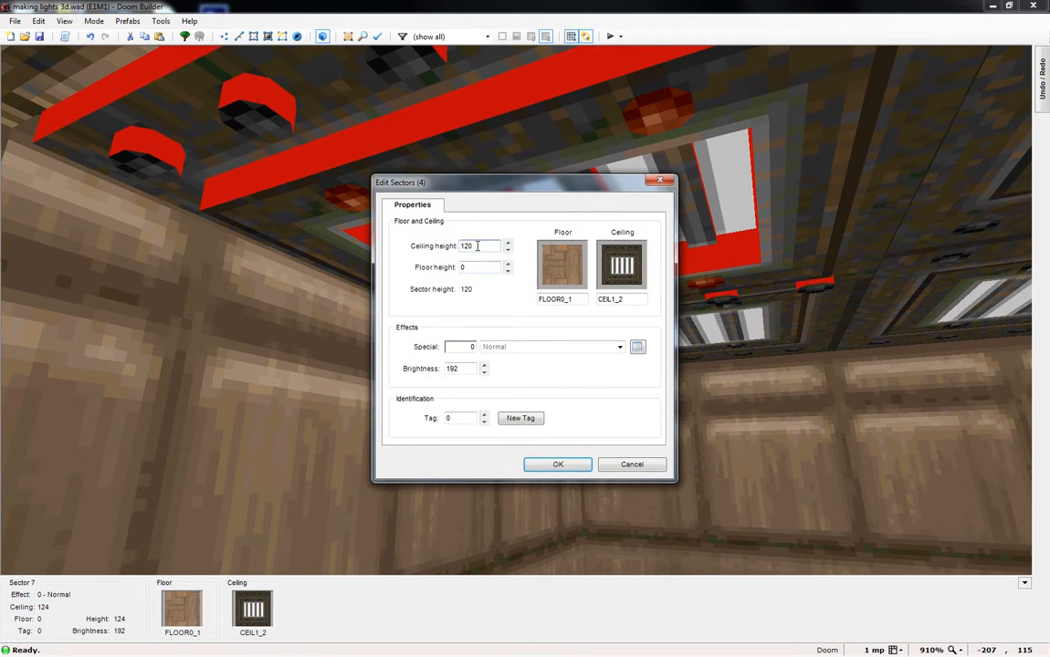
pyautogui.click(557, 463)
pyautogui.write('12')
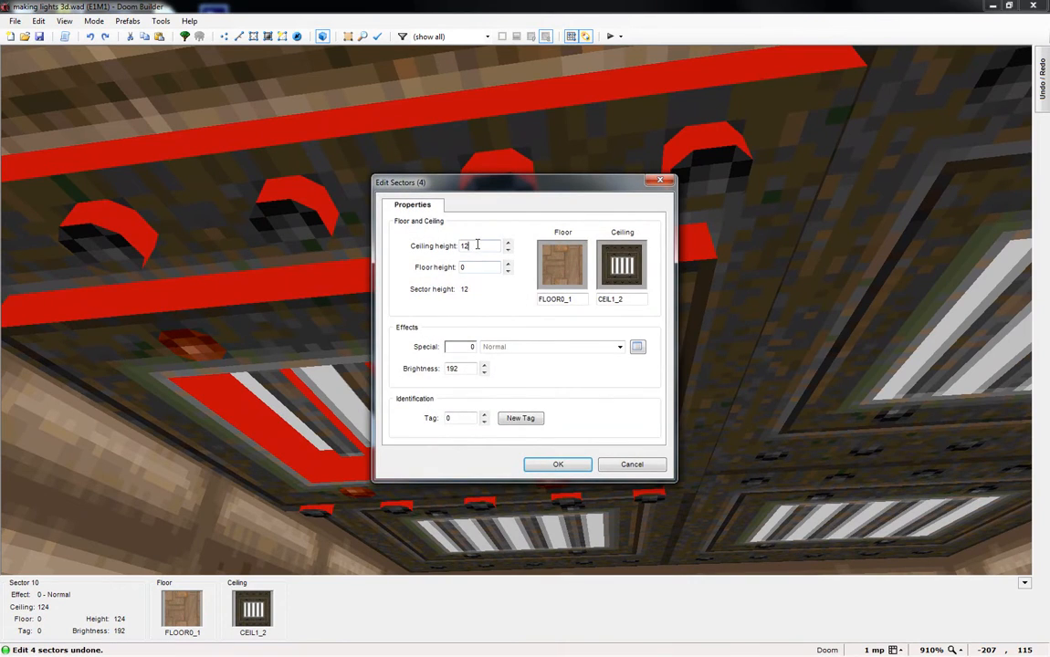
pyautogui.click(558, 463)
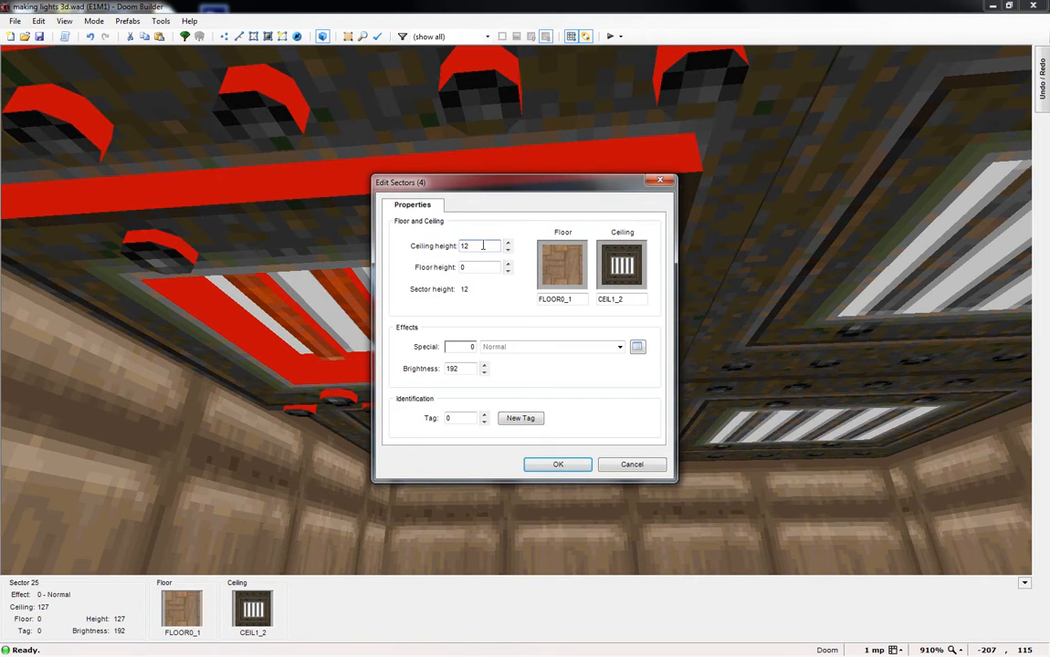
pyautogui.write('125')
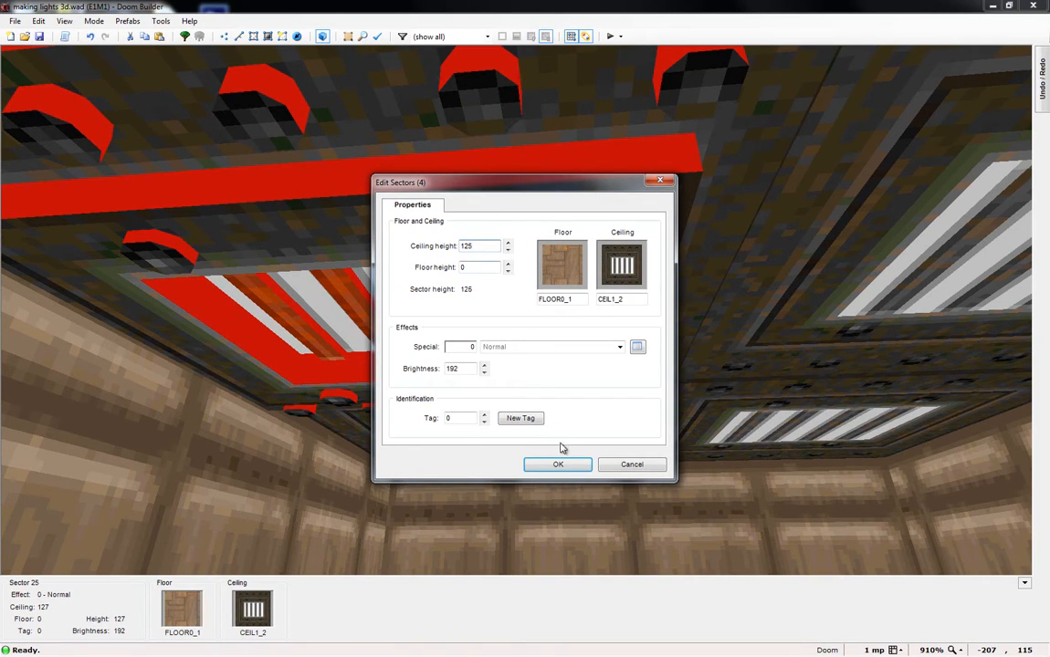
pyautogui.click(558, 464)
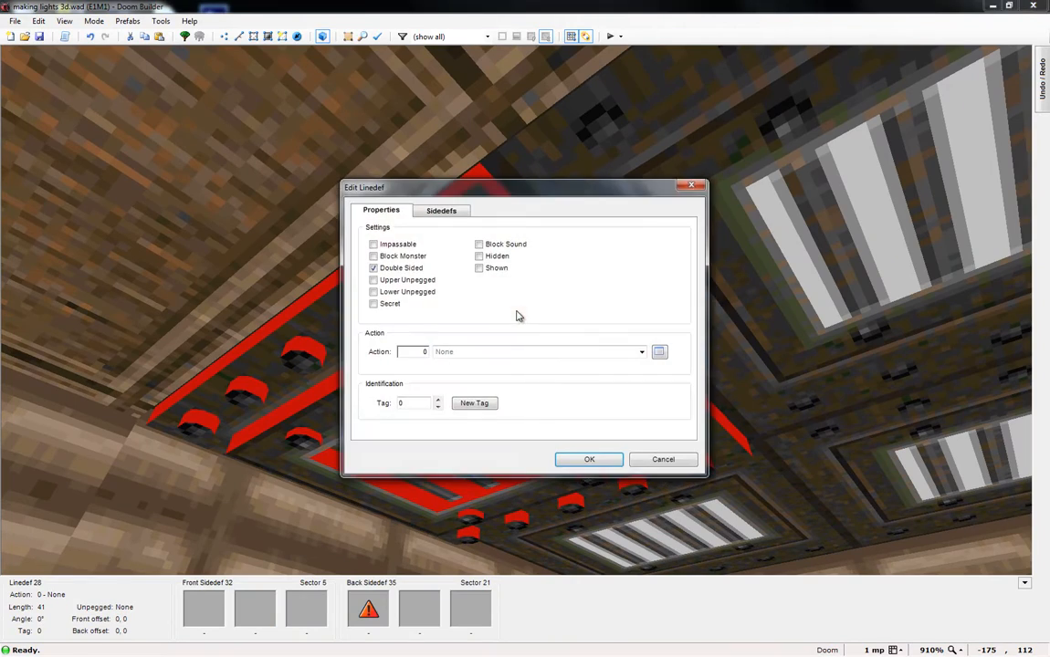
# Apply the METAL texture to the panel frame's edge wall sidedef.
pyautogui.click(589, 460)
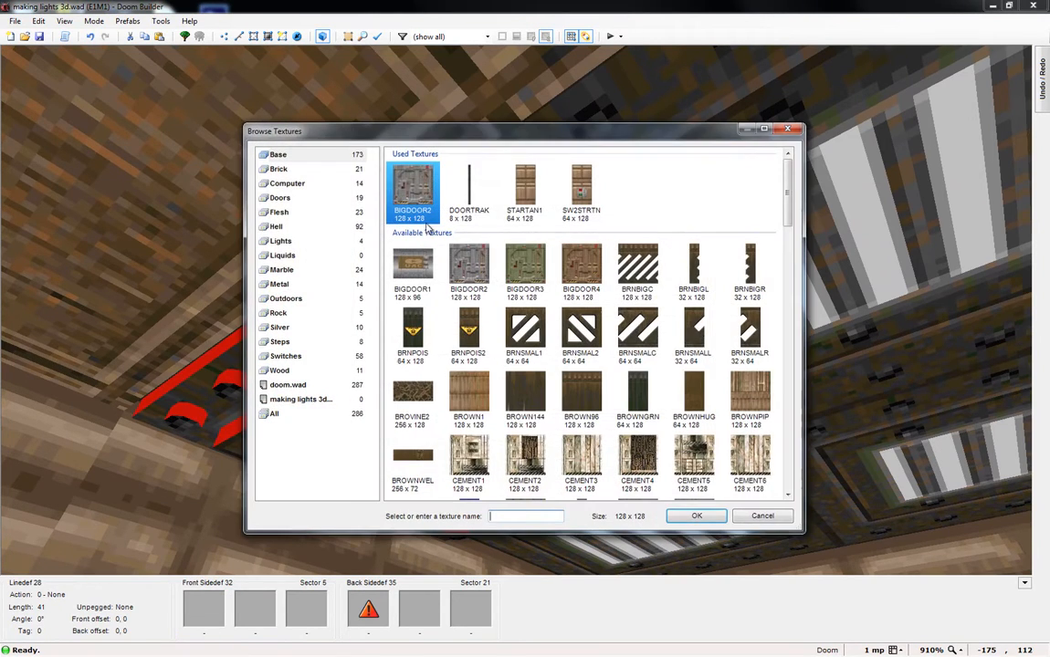
pyautogui.moveTo(739, 261)
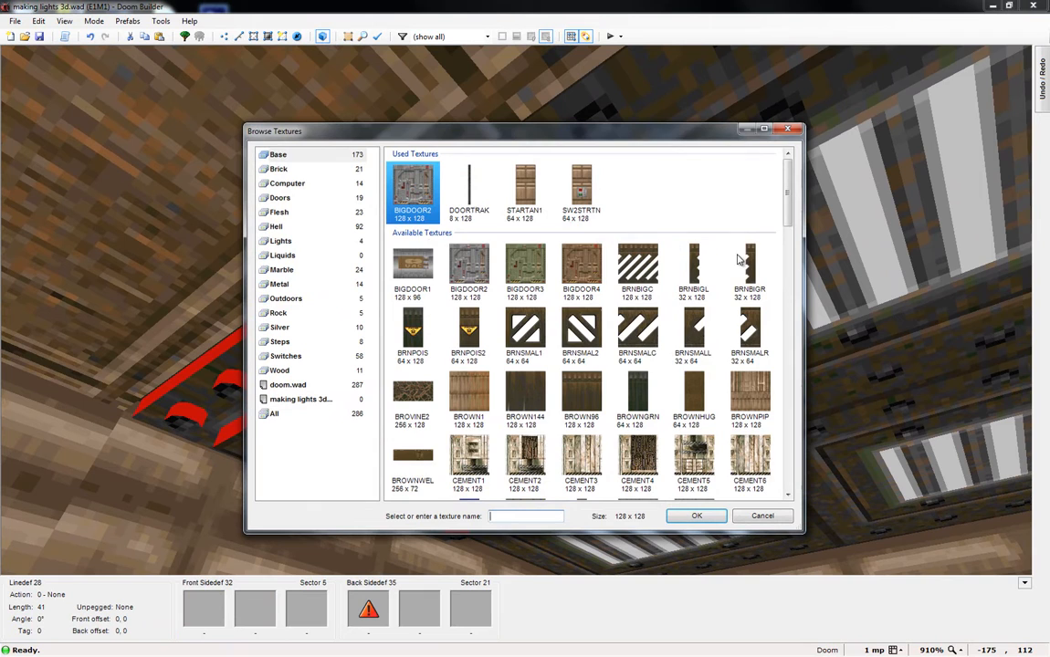
pyautogui.scroll(-3)
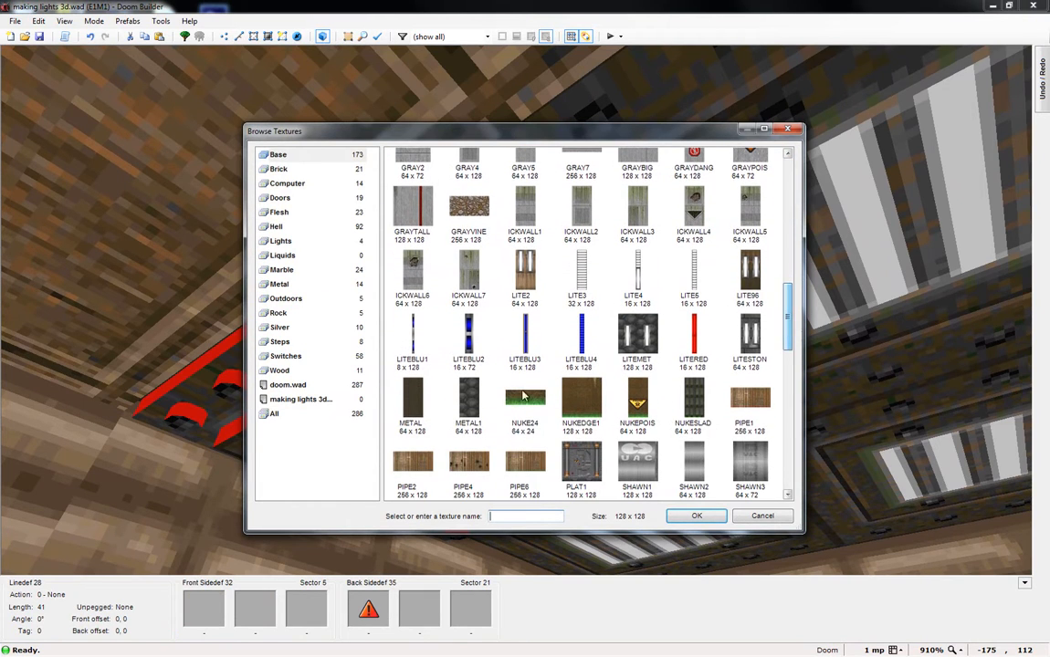
pyautogui.click(412, 406)
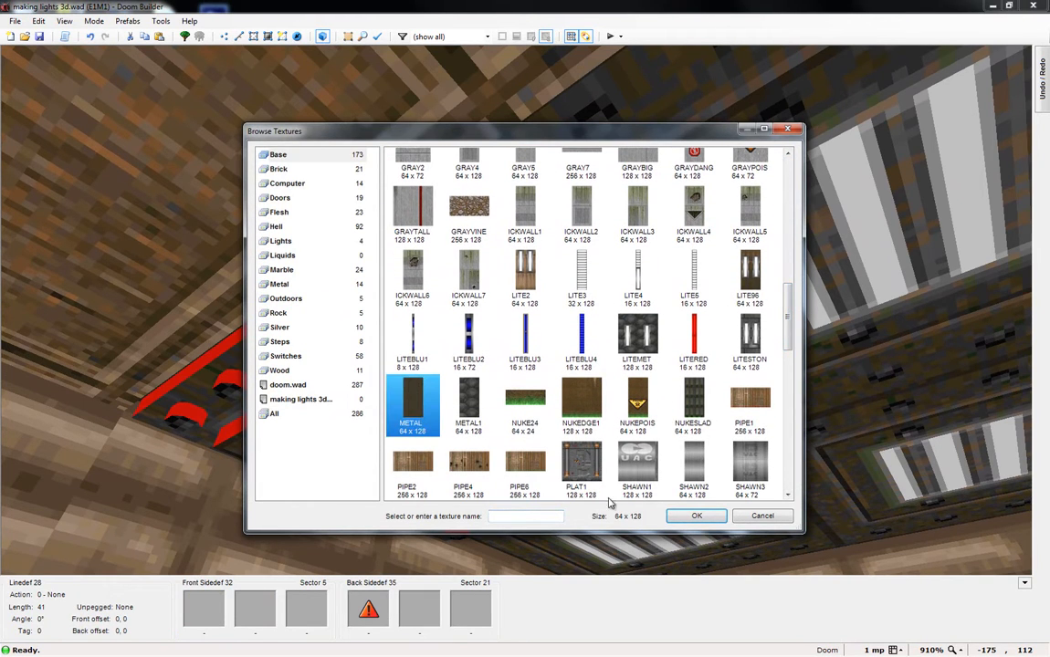
pyautogui.click(696, 515)
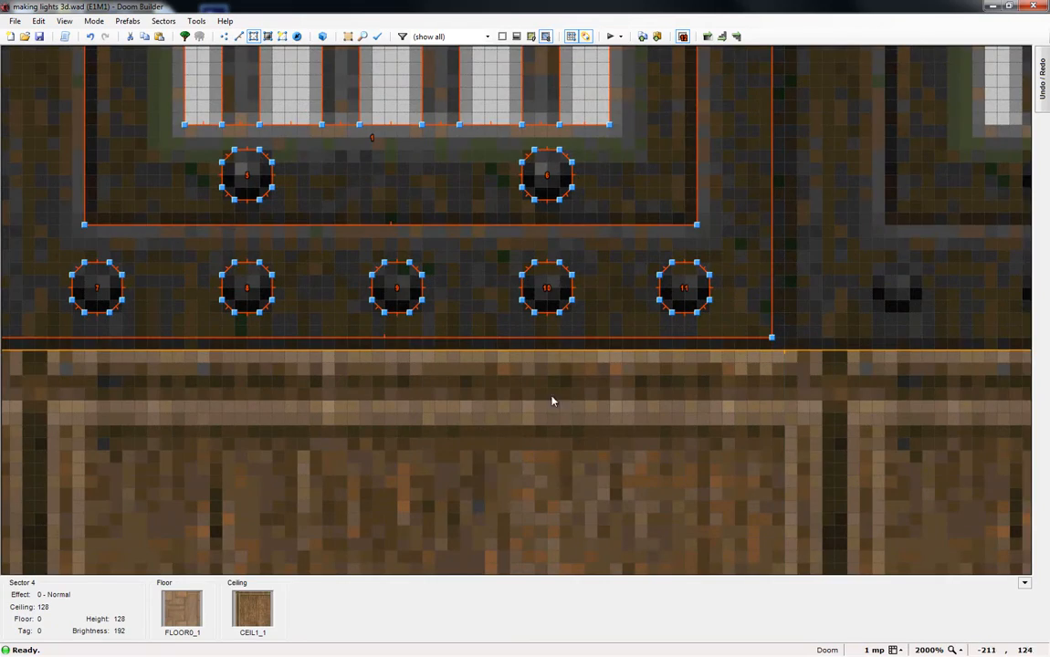
# Paste copies of the bolted light panel to form a four-panel ceiling grid.
pyautogui.scroll(-3)
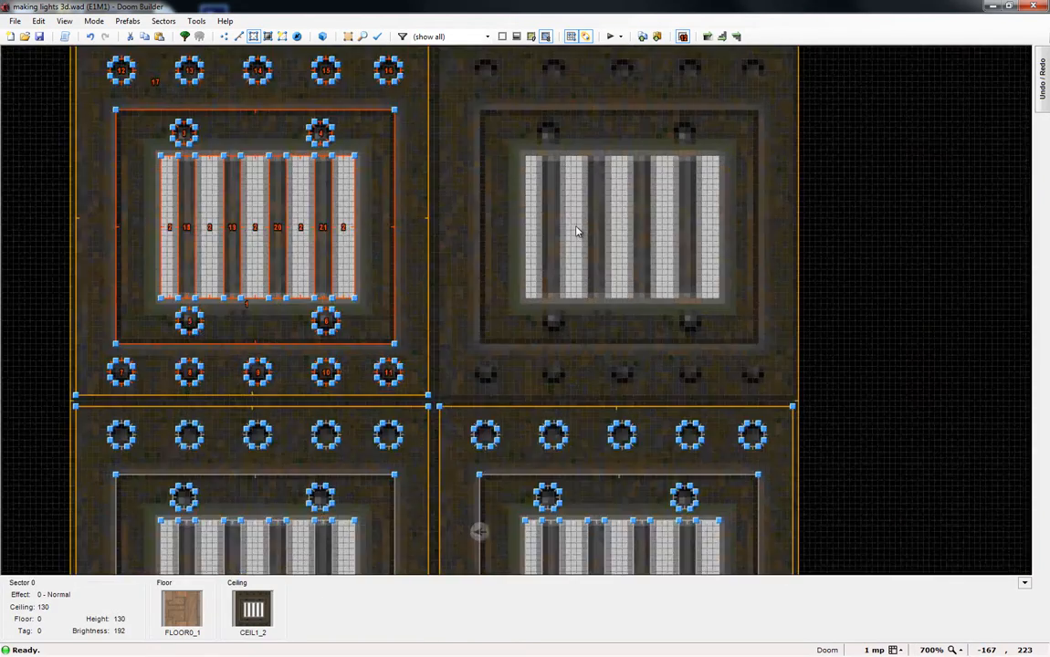
pyautogui.press('ctrl+v')
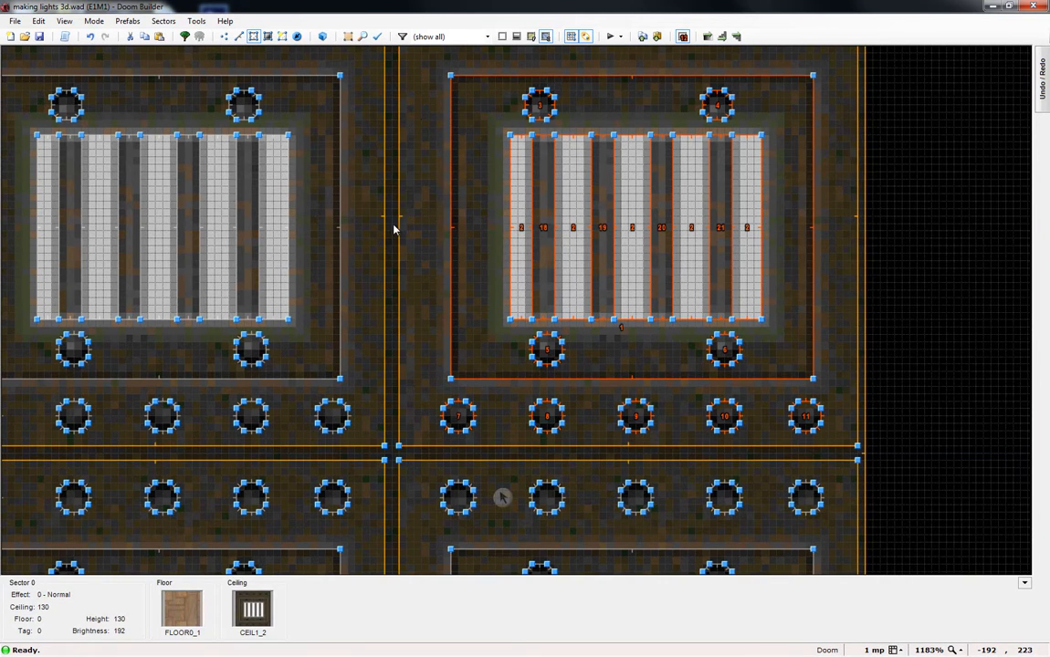
pyautogui.scroll(-3)
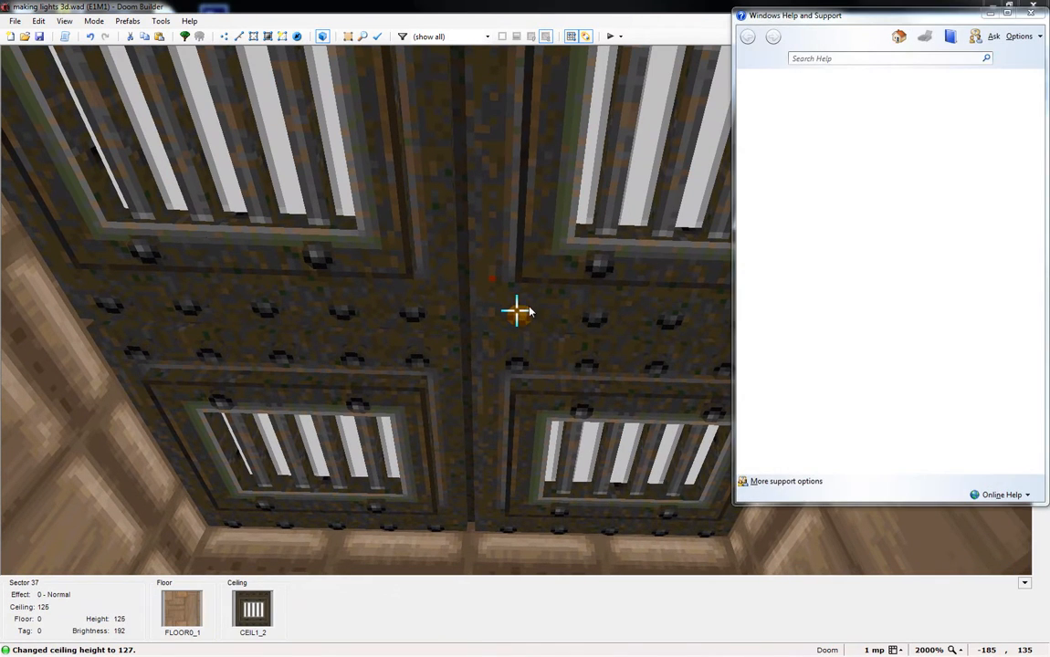
# Close the stray Windows Help window over the 3D view.
pyautogui.click(1032, 15)
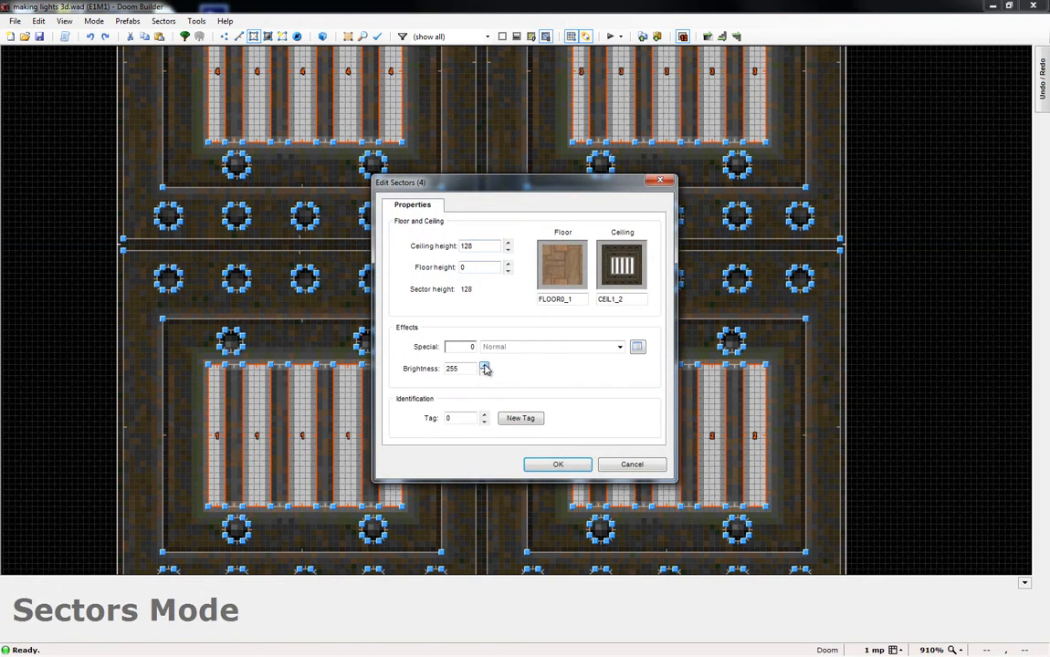
# Confirm brightness 255 for the four light strip sectors.
pyautogui.click(558, 465)
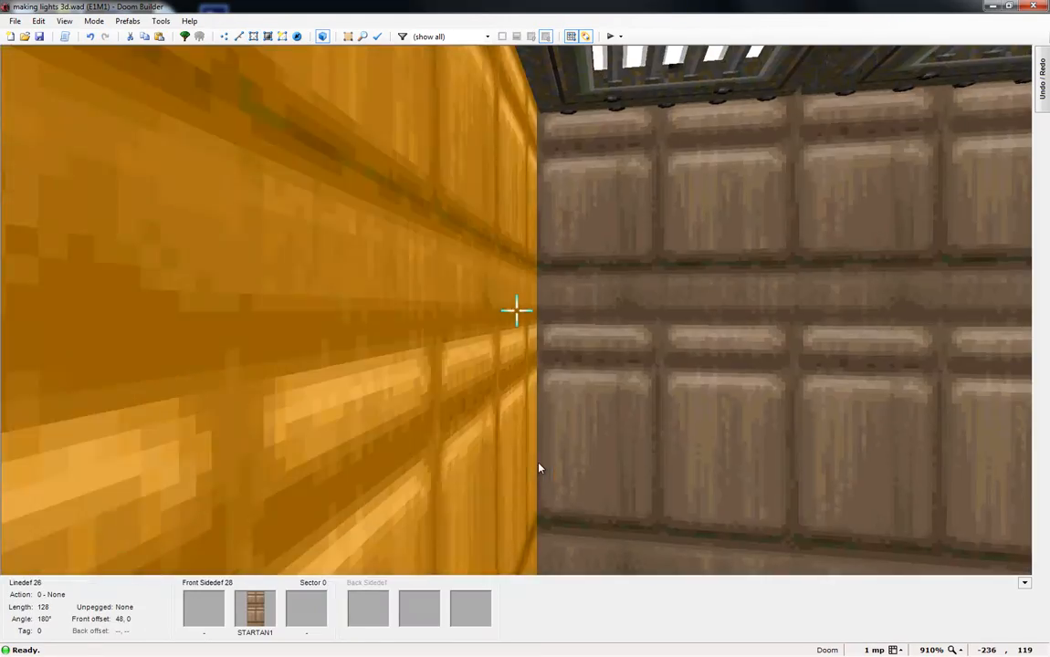